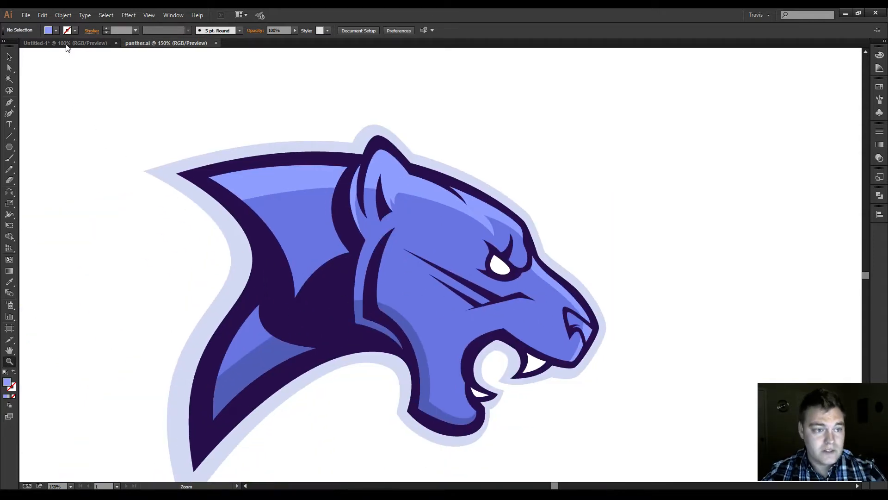
# Step: Switch to the untitled document and dock the Pathfinder panel into the right-hand column
pyautogui.click(65, 43)
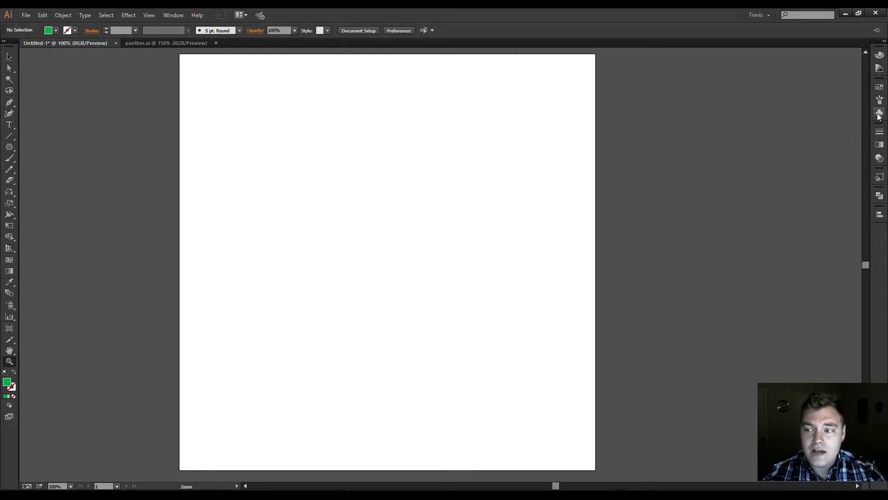
pyautogui.click(173, 15)
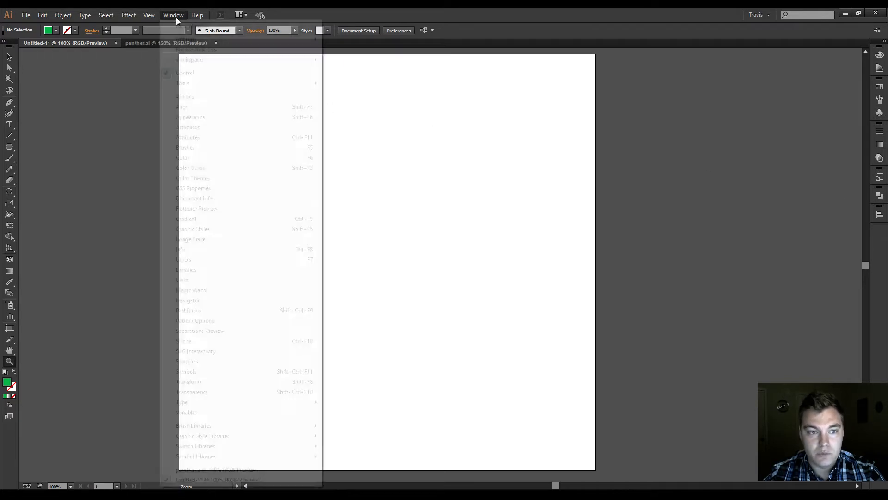
pyautogui.click(189, 311)
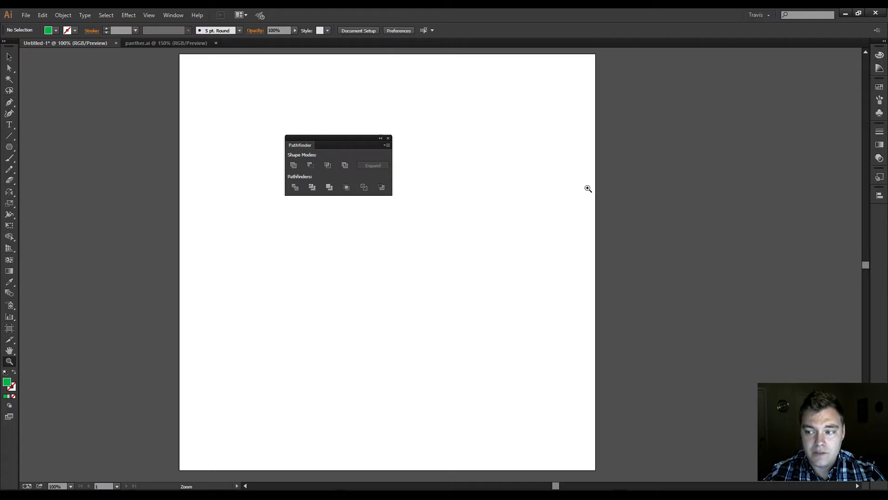
pyautogui.moveTo(448, 139)
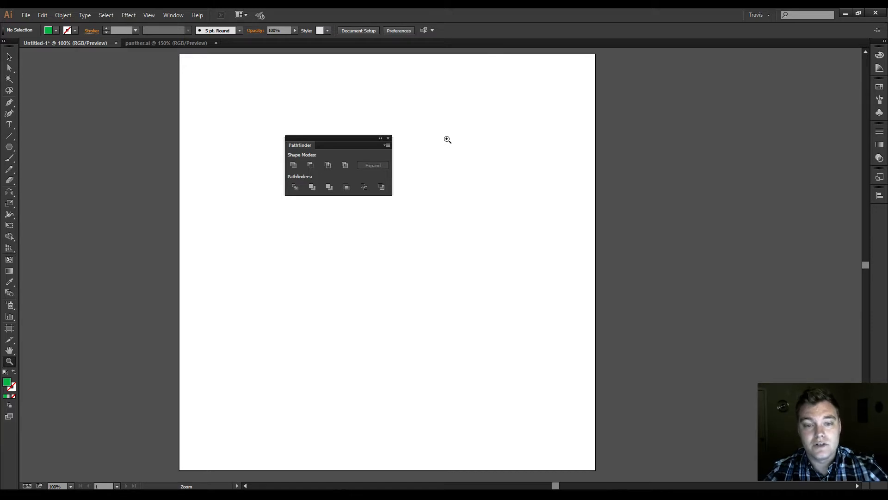
pyautogui.moveTo(300, 144); pyautogui.dragTo(695, 275)
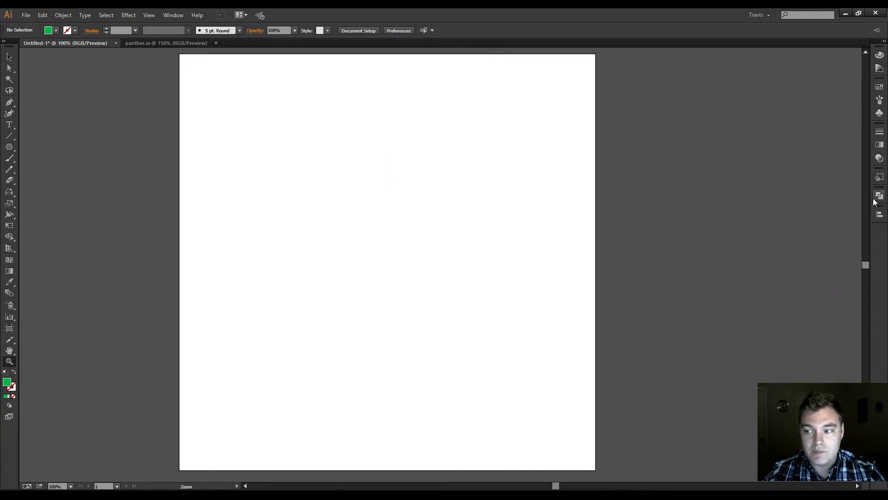
# Step: Rotate the second green triangle and recolour its fill red-orange
pyautogui.click(878, 195)
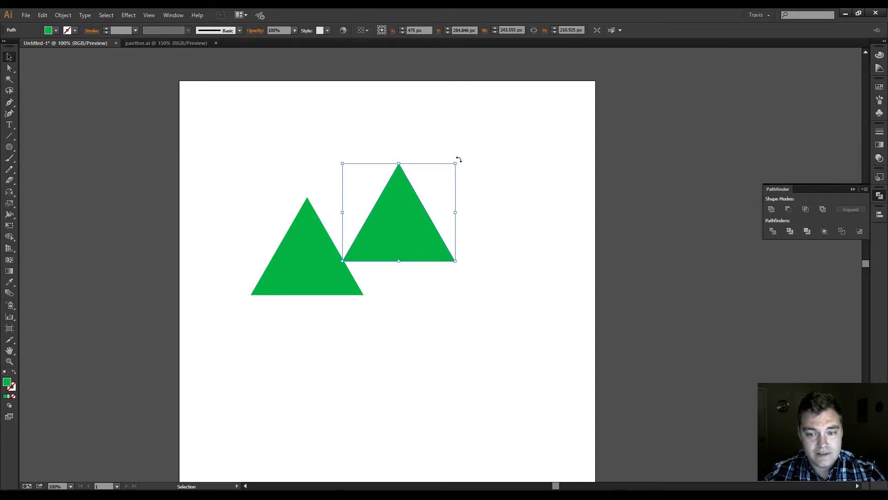
pyautogui.moveTo(455, 165); pyautogui.dragTo(434, 278)
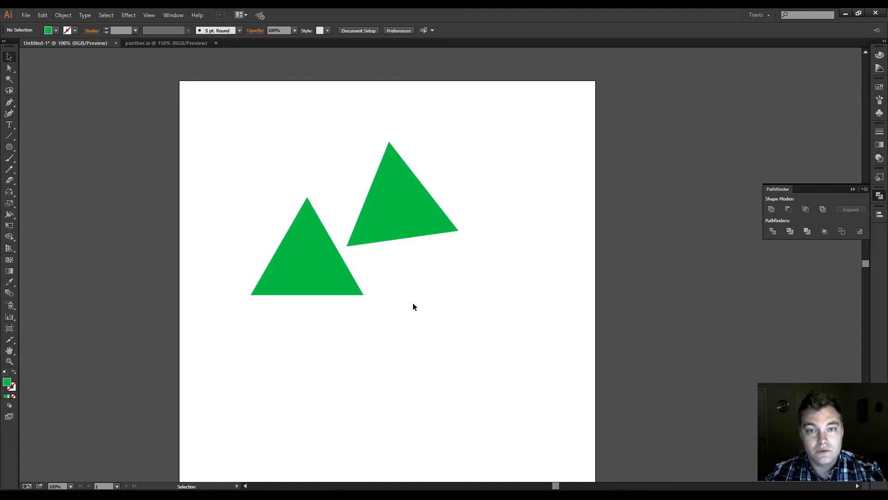
pyautogui.click(405, 193)
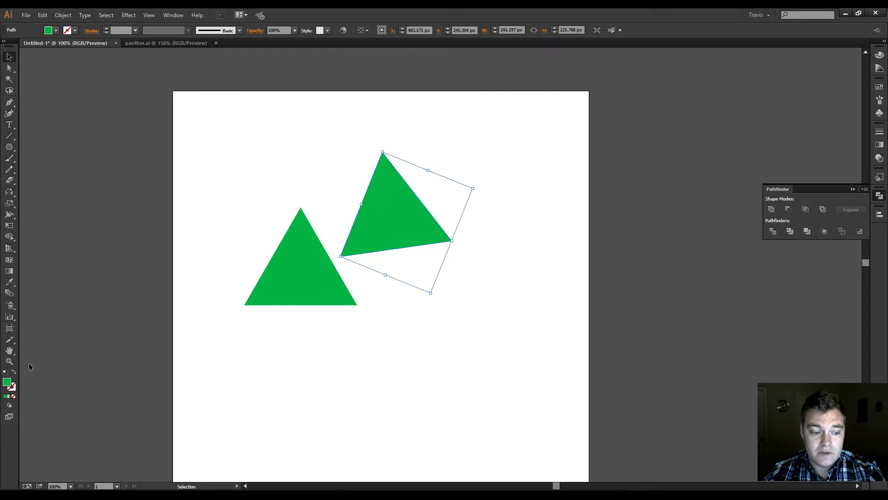
pyautogui.doubleClick(6, 383)
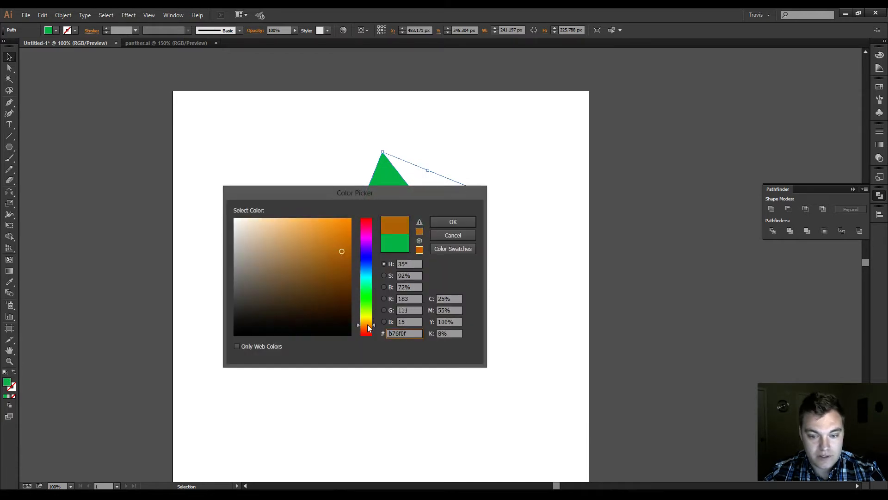
pyautogui.click(453, 222)
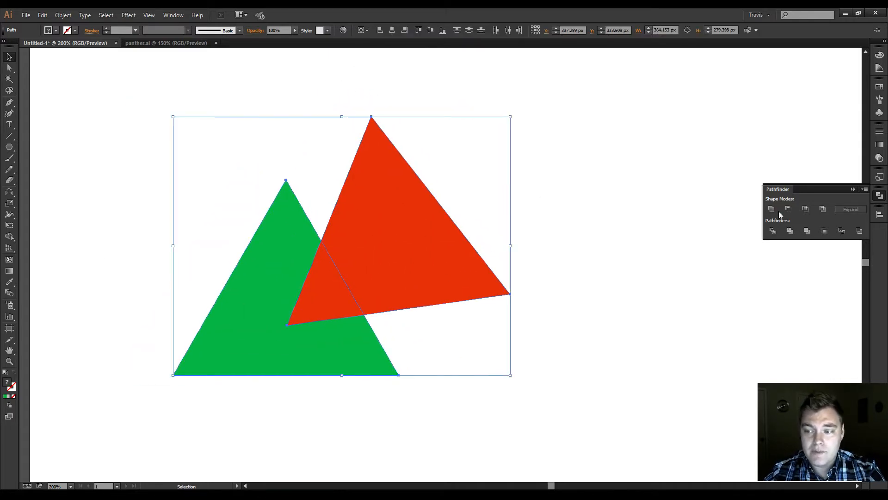
pyautogui.moveTo(771, 209)
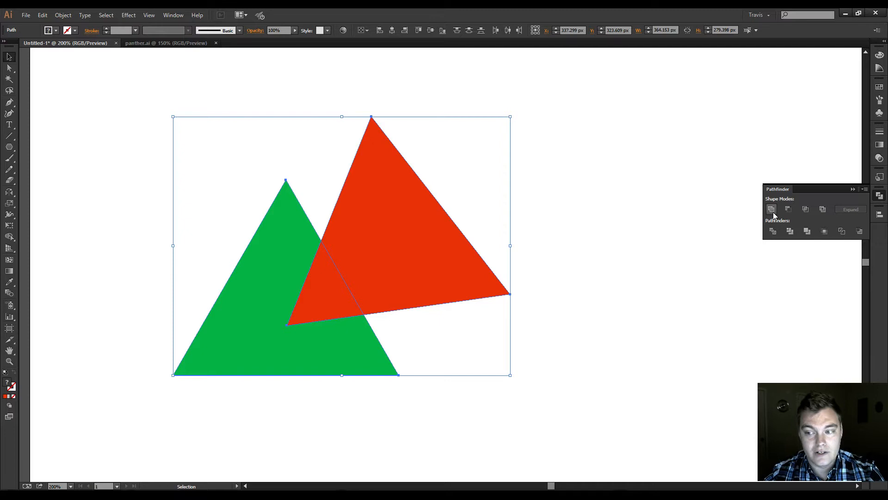
# Step: Switch to the panther document and bring its jaw into view
pyautogui.click(772, 209)
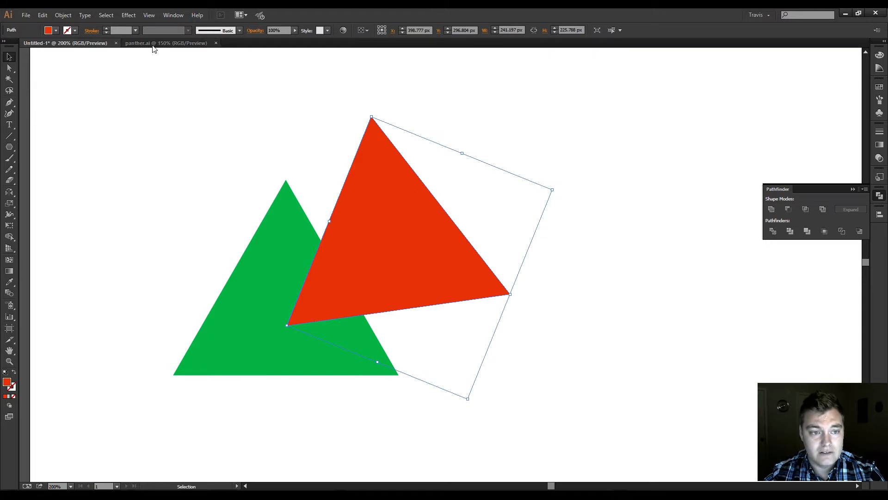
pyautogui.click(165, 43)
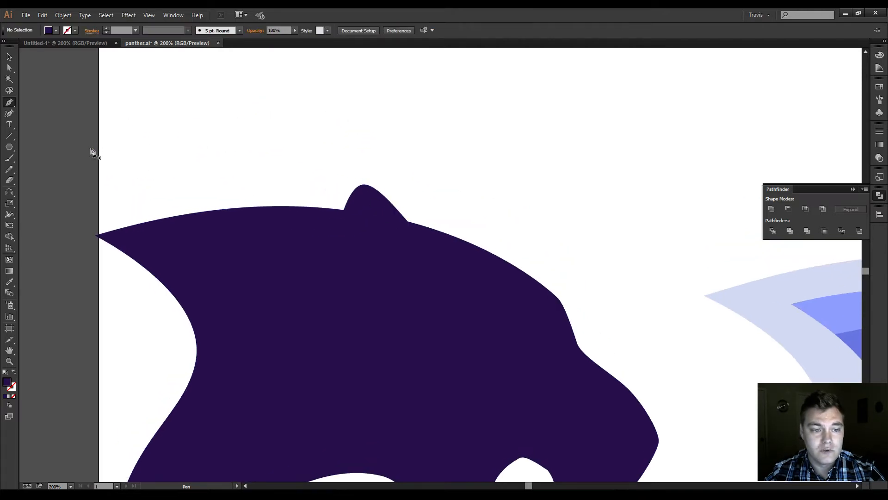
pyautogui.moveTo(23, 133); pyautogui.dragTo(535, 213)
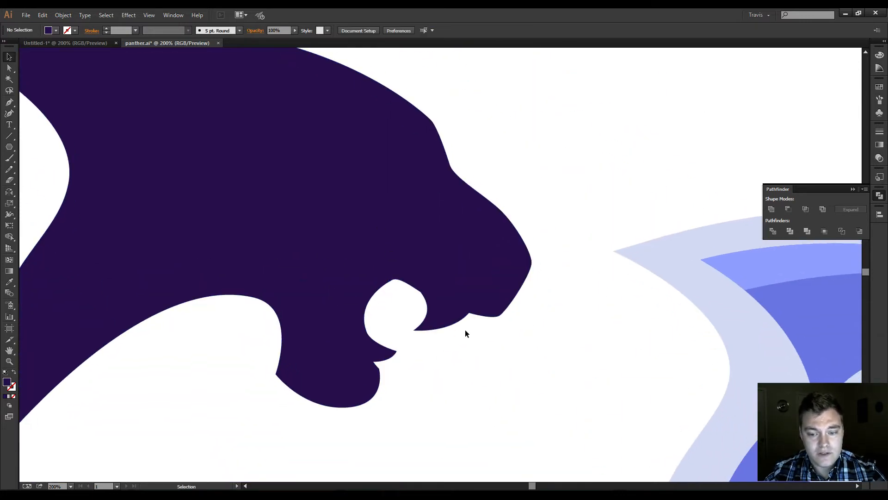
# Step: Draw a curved lower-jaw path under the panther's snout with the Pen tool
pyautogui.moveTo(453, 333); pyautogui.dragTo(544, 357)
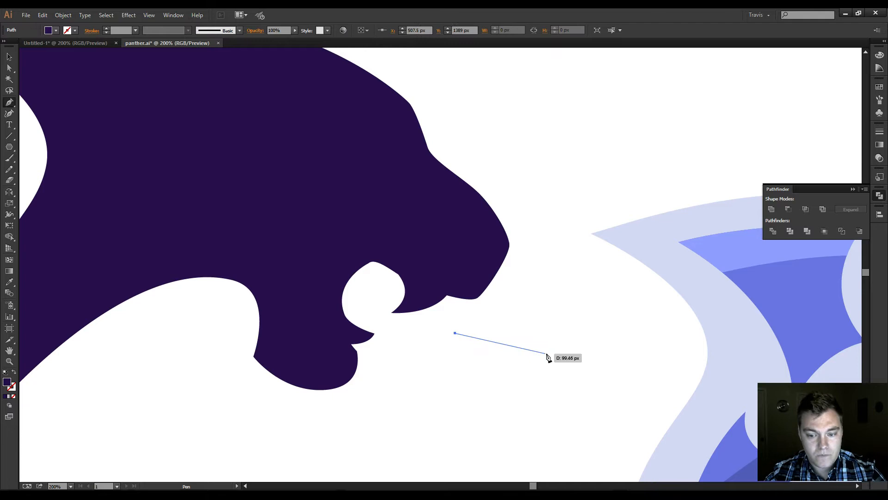
pyautogui.moveTo(549, 355); pyautogui.dragTo(582, 285)
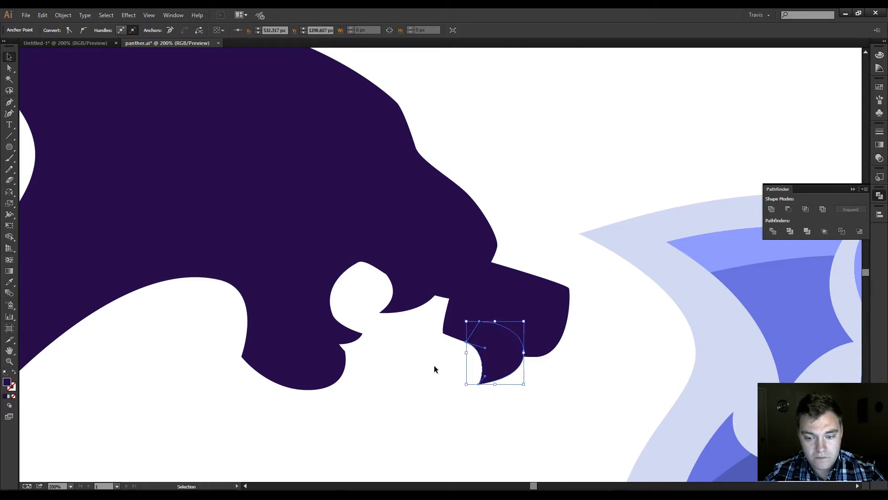
pyautogui.click(771, 209)
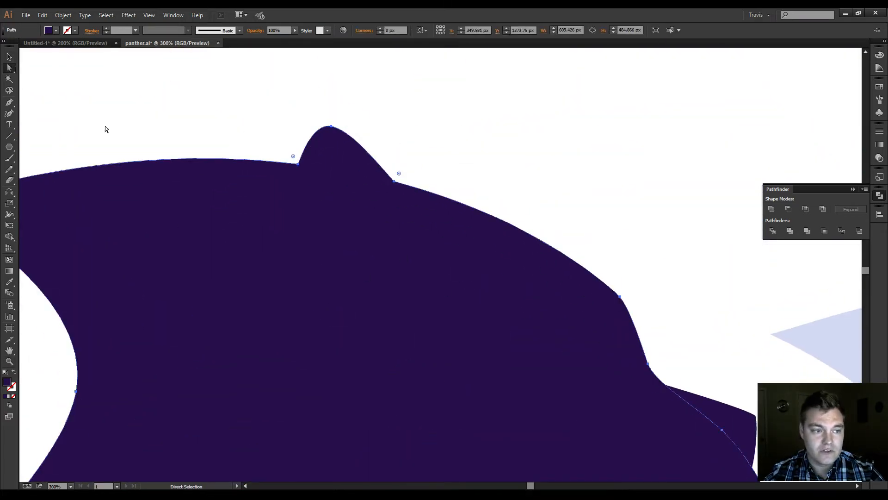
pyautogui.moveTo(293, 156); pyautogui.dragTo(241, 144)
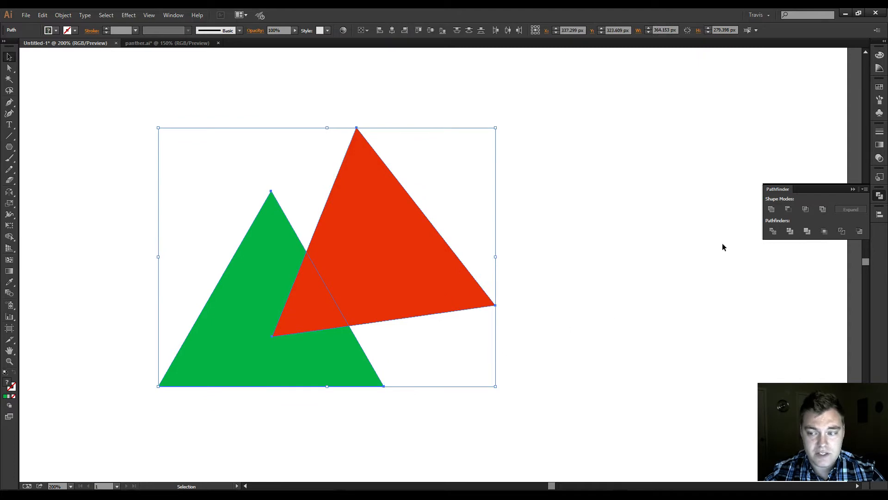
pyautogui.moveTo(788, 209)
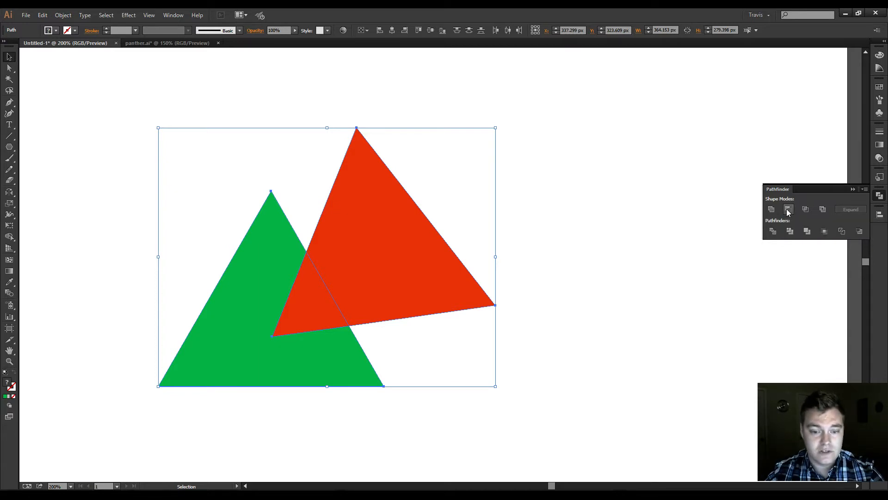
# Step: Try Minus Front on the triangles, revert it, and inspect the overlap area
pyautogui.click(788, 209)
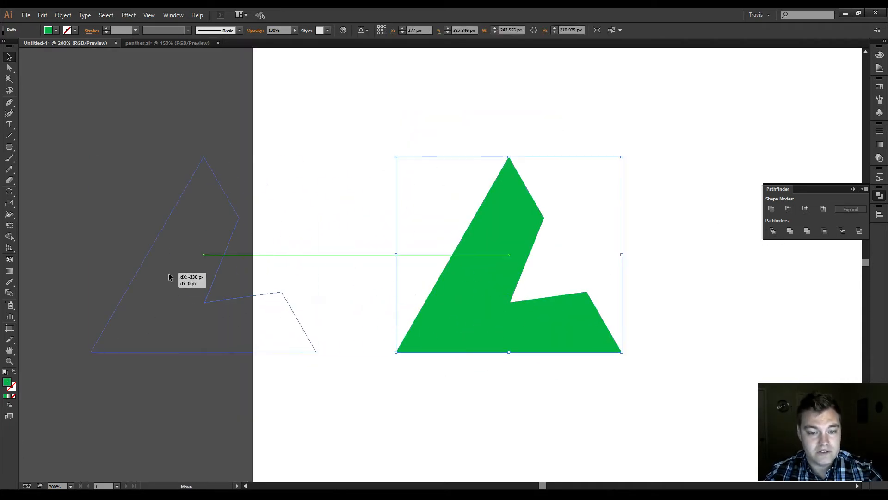
pyautogui.click(410, 275)
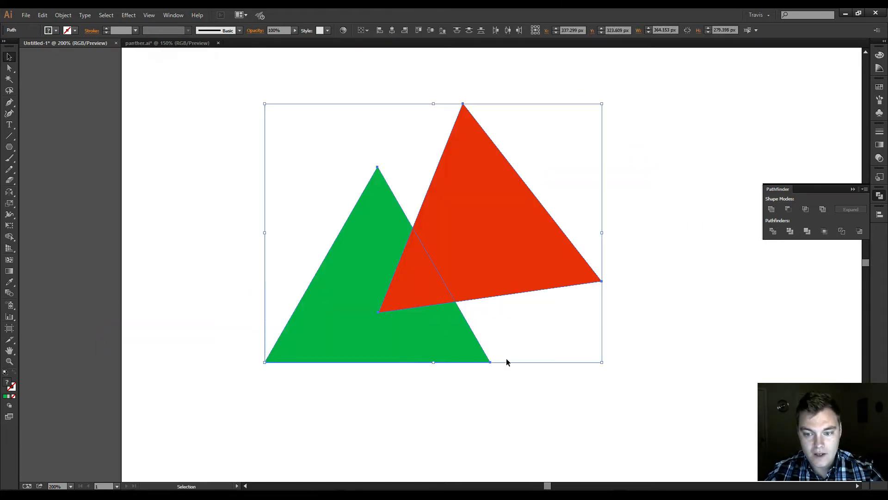
pyautogui.click(805, 209)
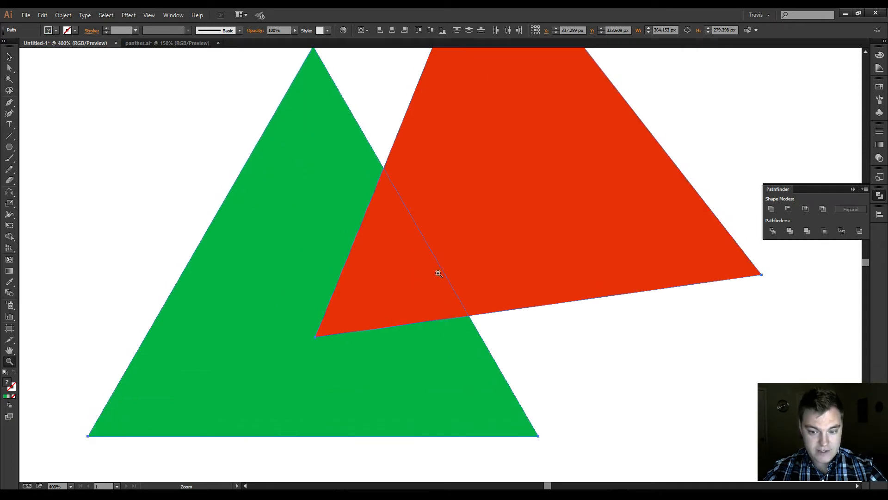
pyautogui.moveTo(344, 248)
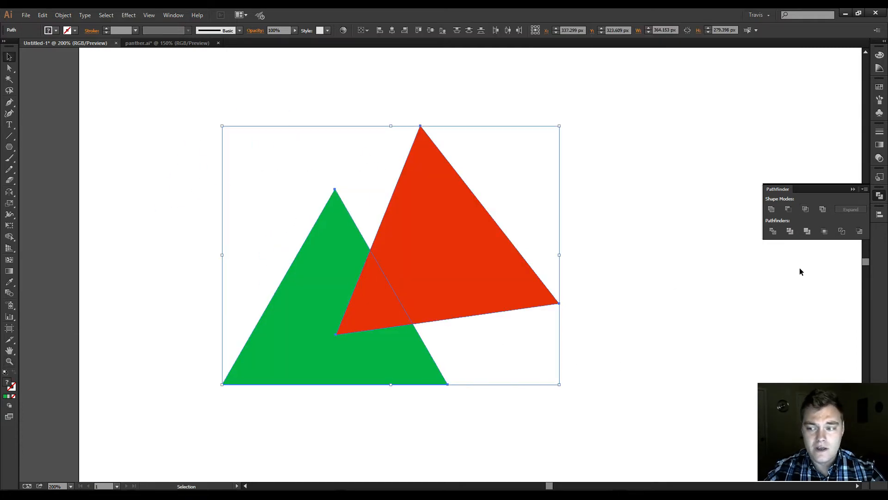
pyautogui.moveTo(822, 209)
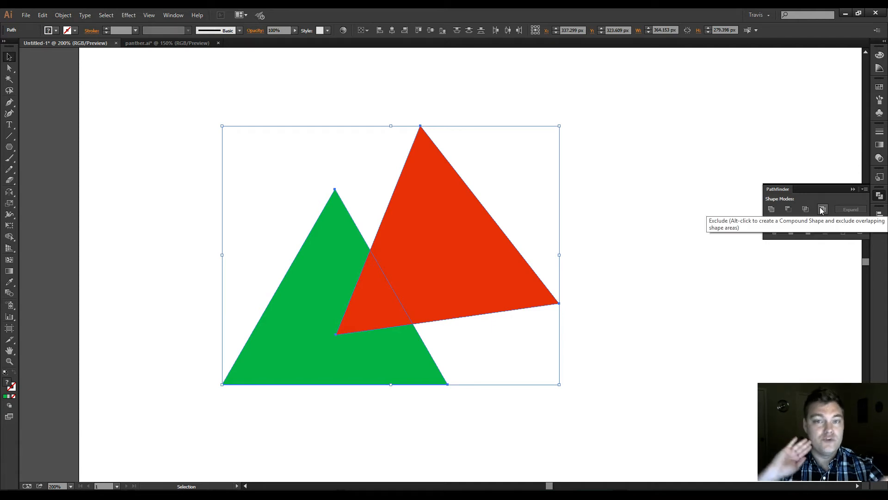
pyautogui.click(823, 209)
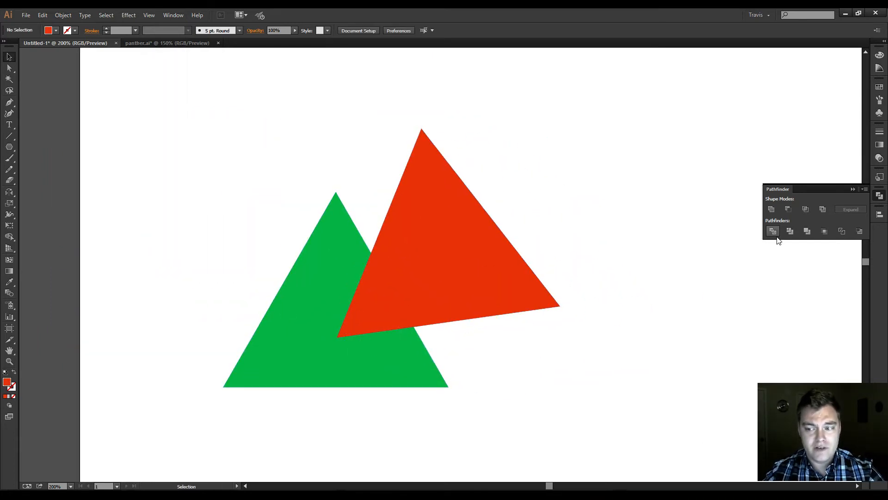
pyautogui.moveTo(771, 231)
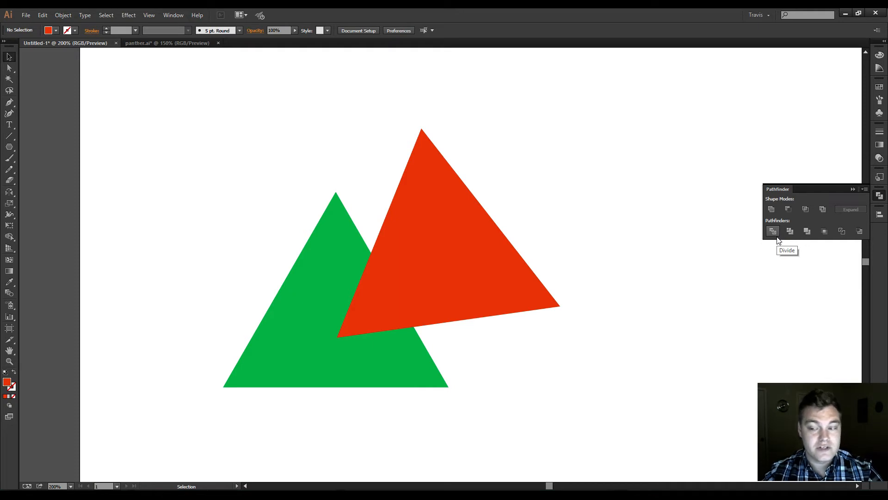
pyautogui.moveTo(590, 252)
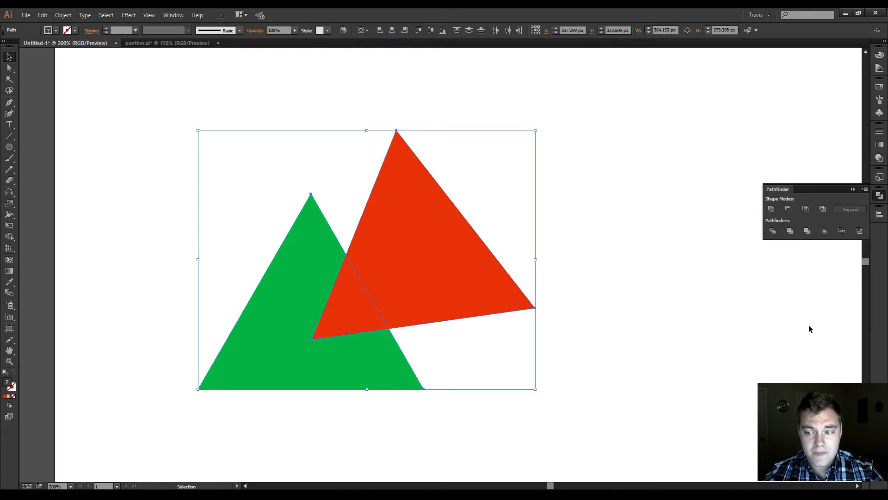
# Step: Divide the overlapping triangles into separate pieces and nudge them apart
pyautogui.click(772, 231)
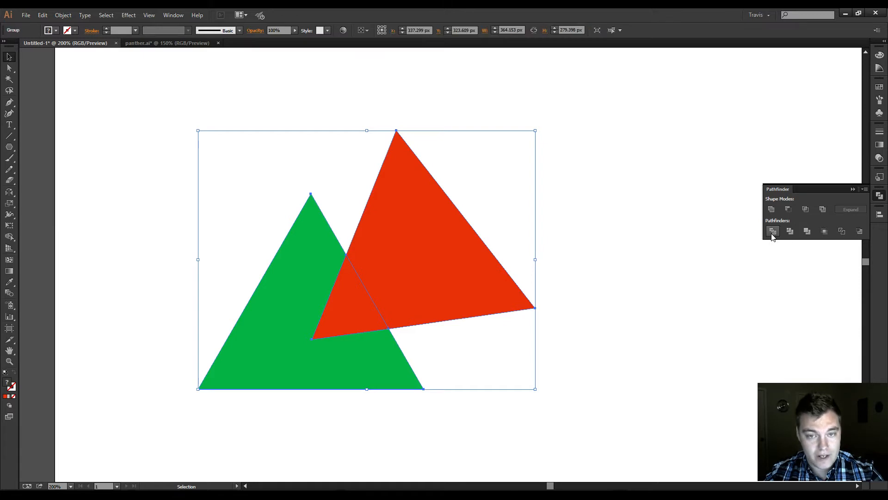
pyautogui.click(568, 270)
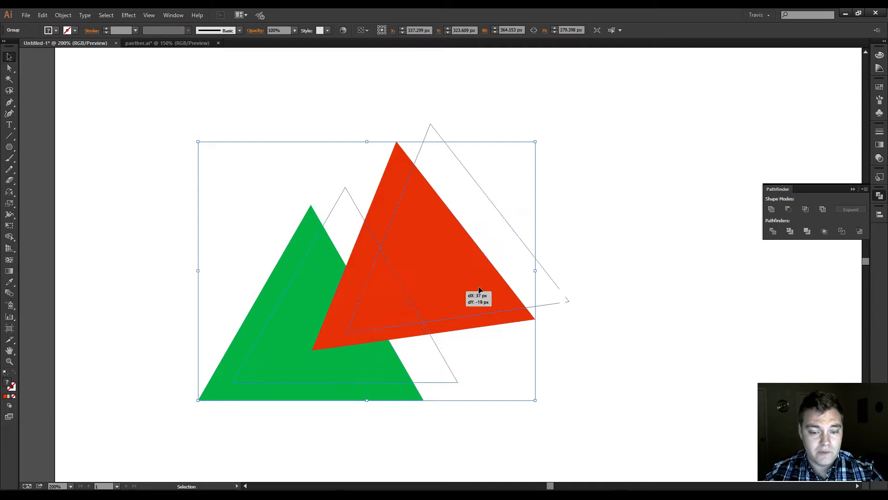
pyautogui.moveTo(479, 289); pyautogui.dragTo(558, 280)
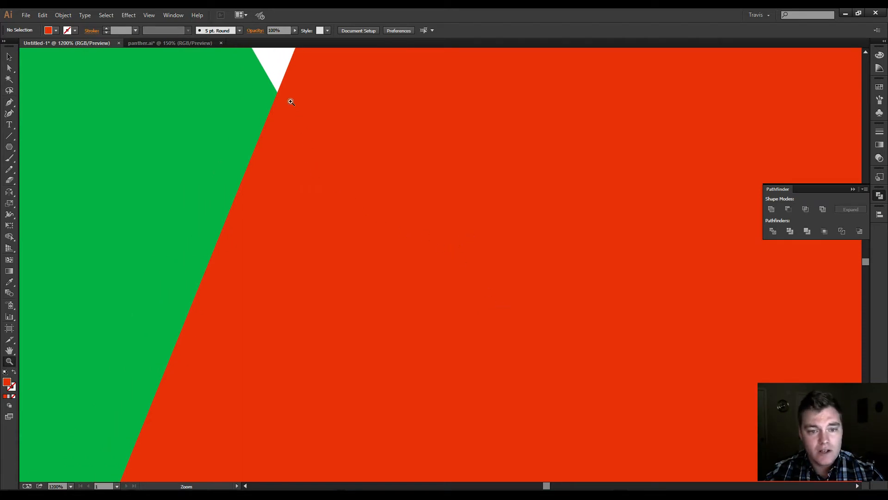
pyautogui.moveTo(469, 412)
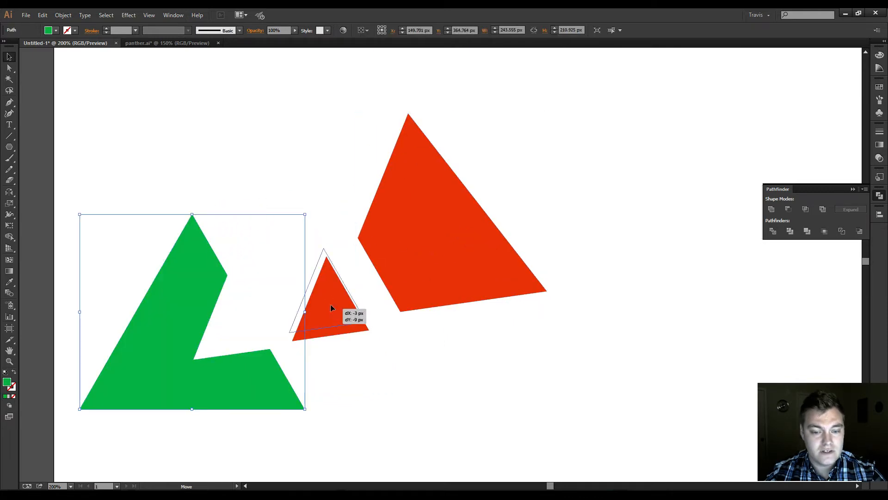
pyautogui.click(351, 344)
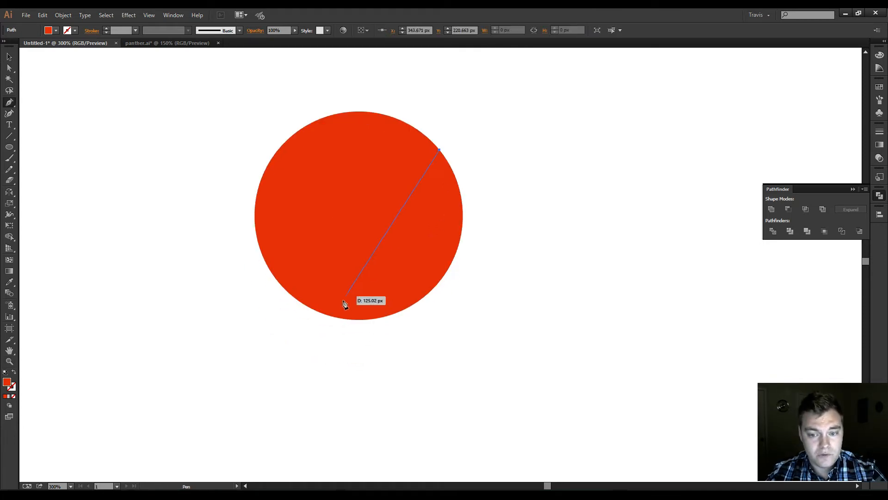
# Step: Overlay and scale a second circle over the red circle's lower-right edge
pyautogui.moveTo(342, 302); pyautogui.dragTo(262, 360)
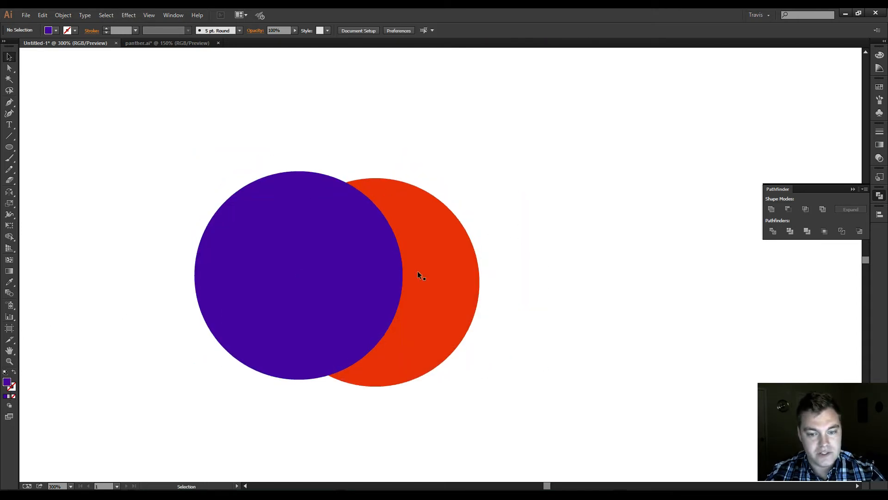
pyautogui.moveTo(291, 275); pyautogui.dragTo(339, 251)
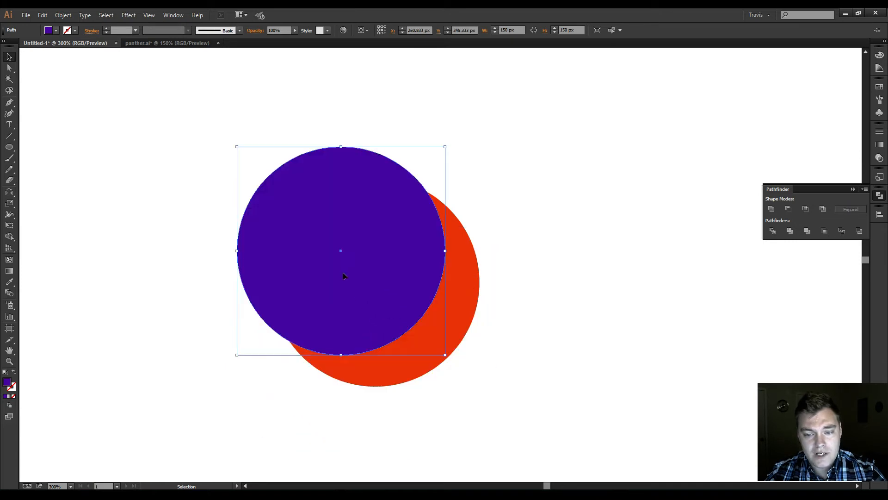
pyautogui.moveTo(340, 251); pyautogui.dragTo(360, 269)
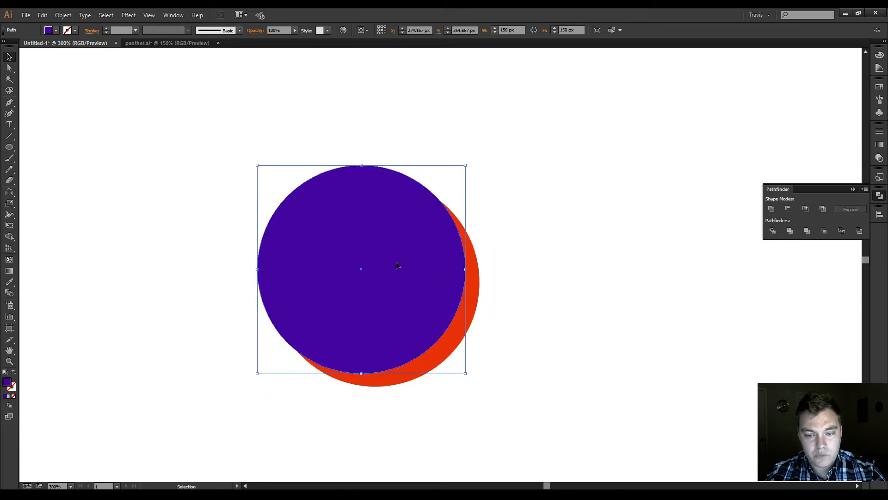
pyautogui.moveTo(464, 165); pyautogui.dragTo(488, 150)
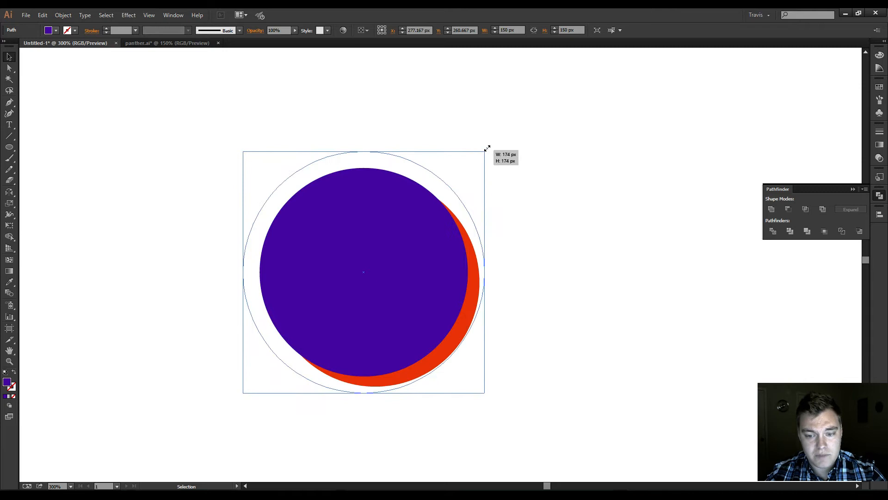
pyautogui.moveTo(485, 148); pyautogui.dragTo(470, 103)
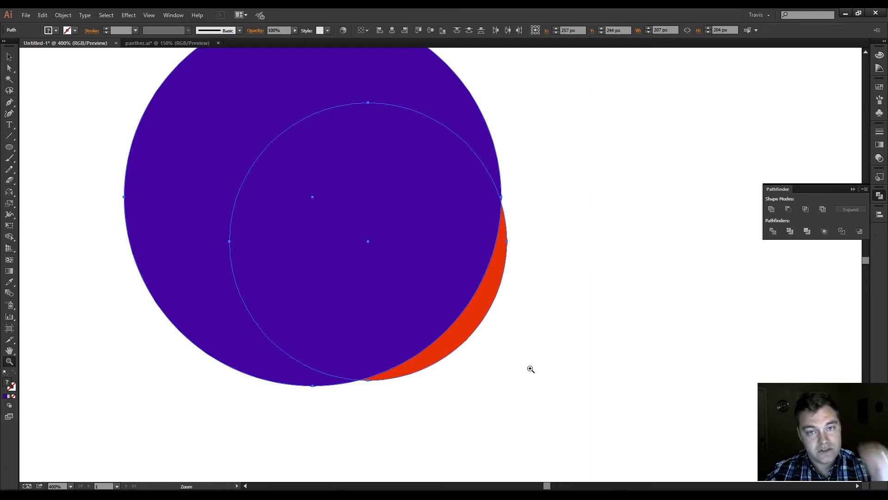
pyautogui.moveTo(529, 365)
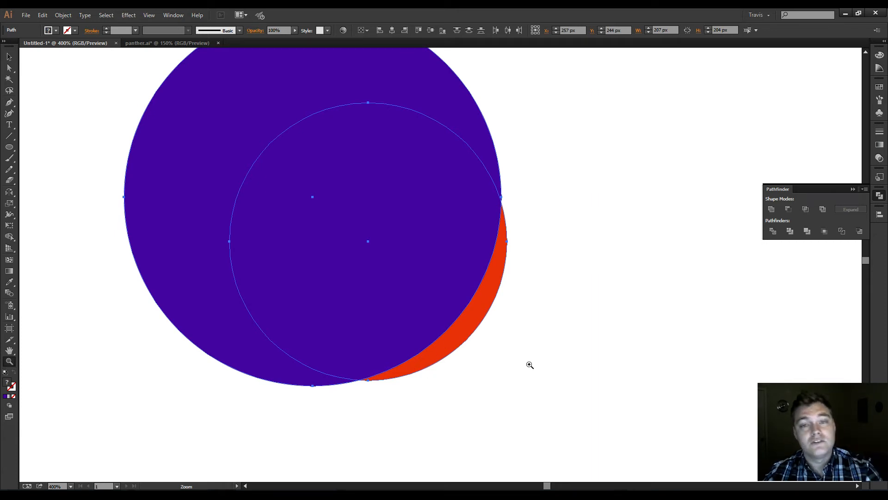
pyautogui.moveTo(528, 384)
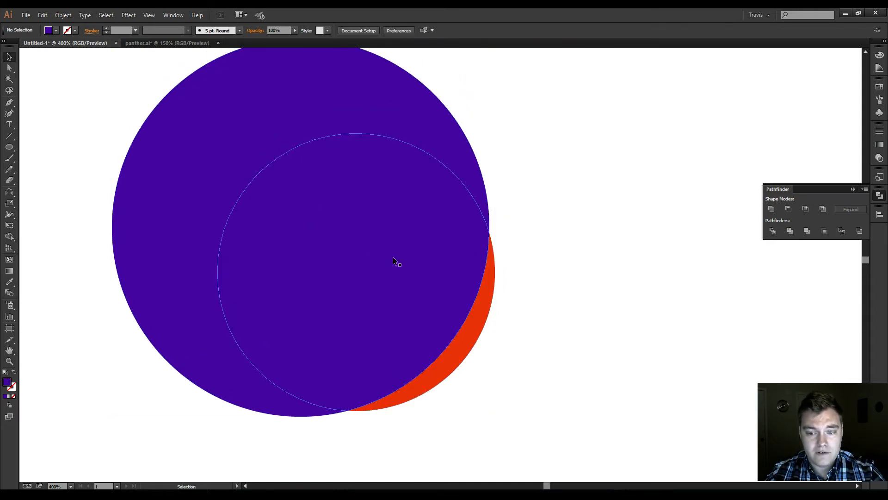
# Step: Cut the crescent with Pathfinder and select it with the circle for a darker red
pyautogui.rightClick(391, 261)
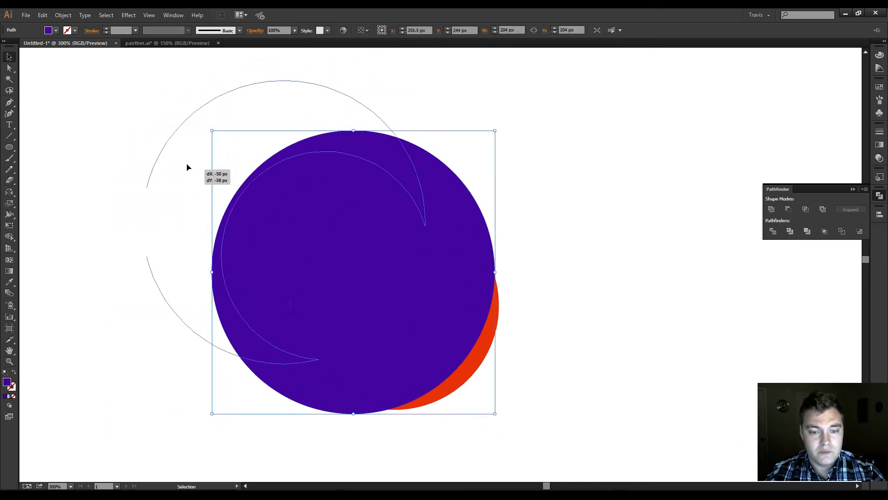
pyautogui.click(276, 355)
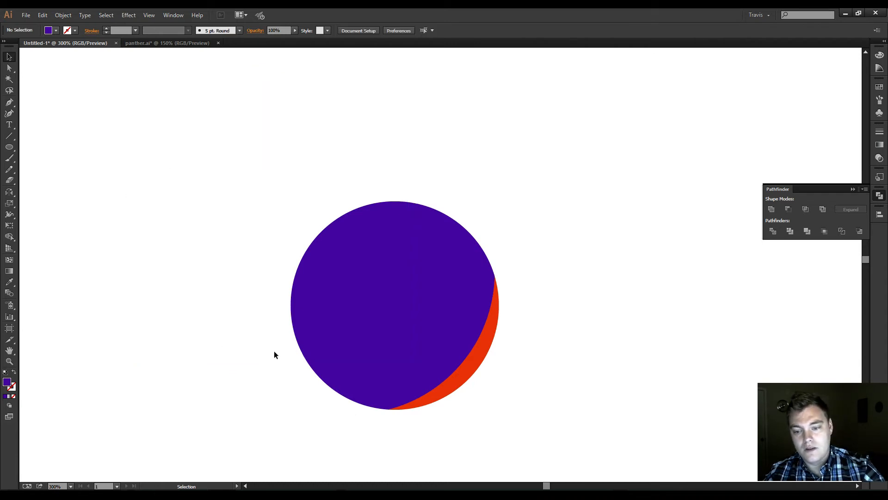
pyautogui.moveTo(385, 306); pyautogui.dragTo(294, 258)
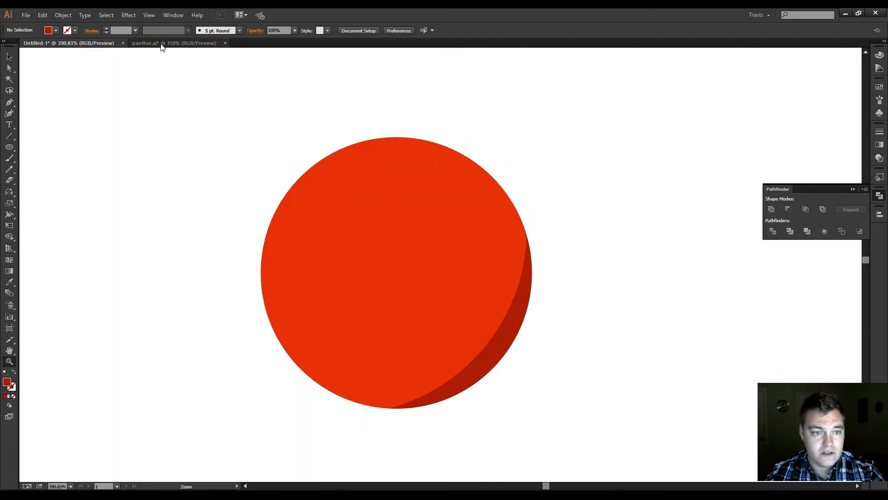
pyautogui.click(162, 43)
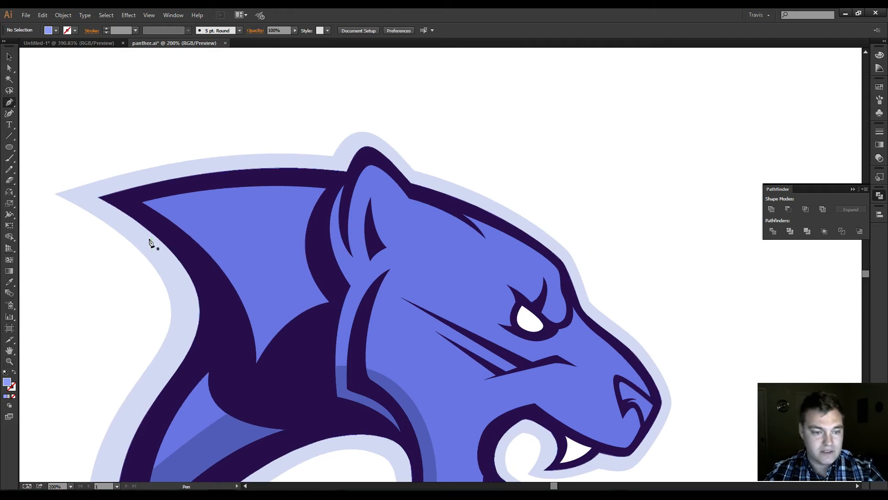
pyautogui.moveTo(166, 220)
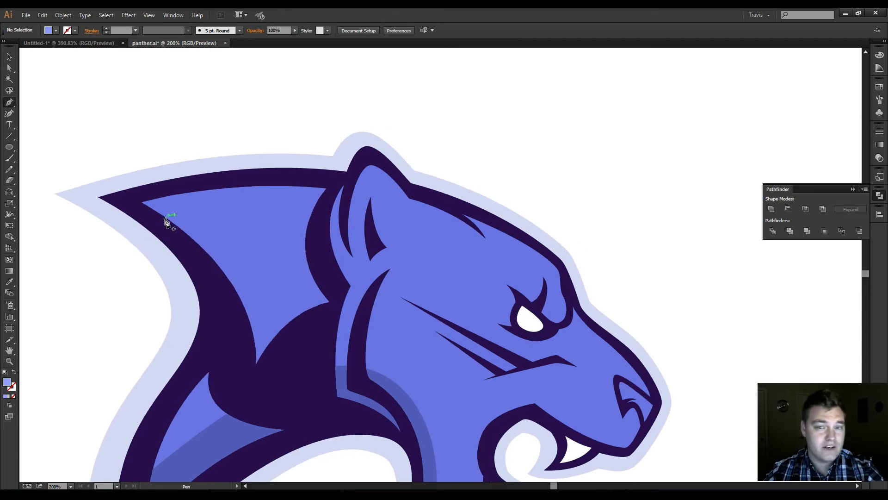
pyautogui.moveTo(190, 220)
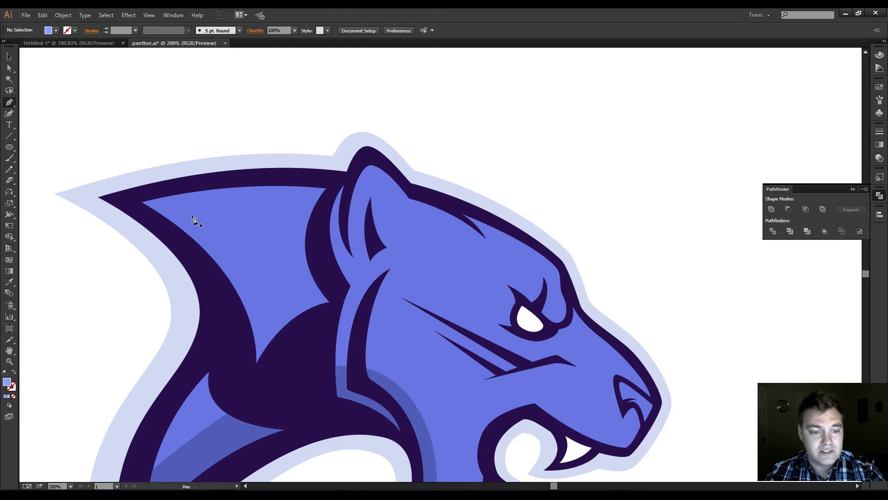
pyautogui.moveTo(154, 223)
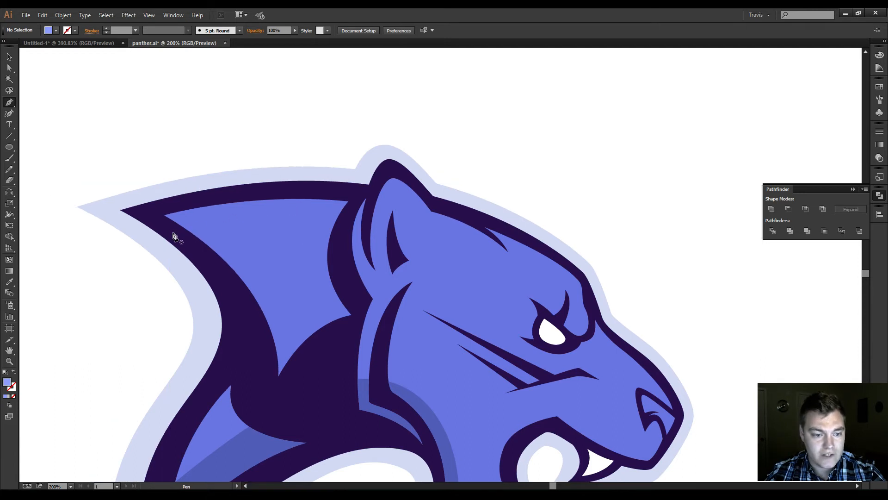
# Step: Build the light highlight streak on the panther's head with the Pen tool
pyautogui.click(170, 233)
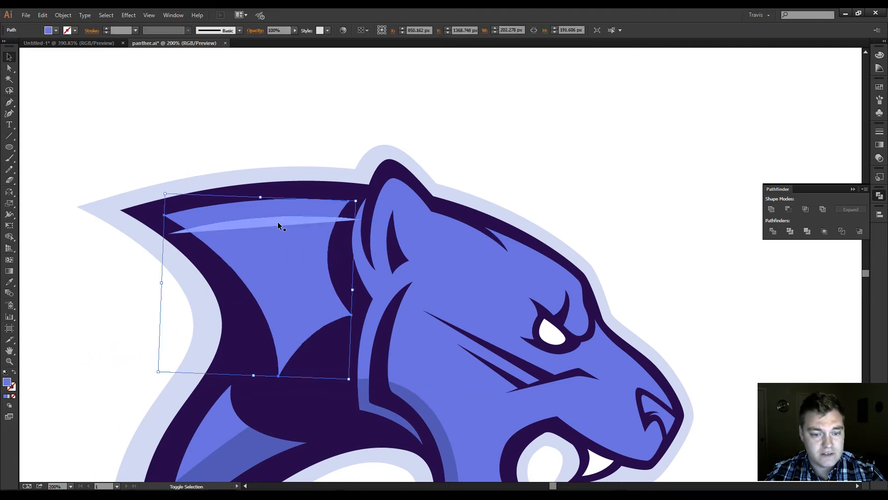
pyautogui.click(772, 231)
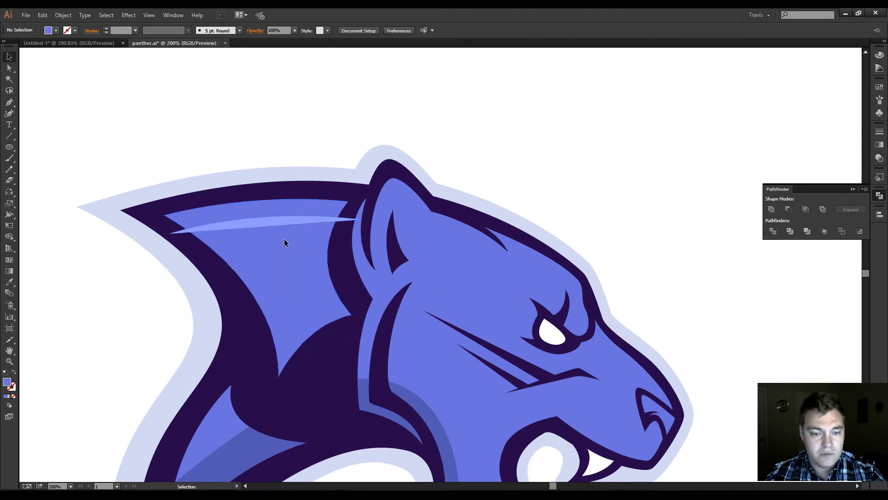
pyautogui.click(257, 224)
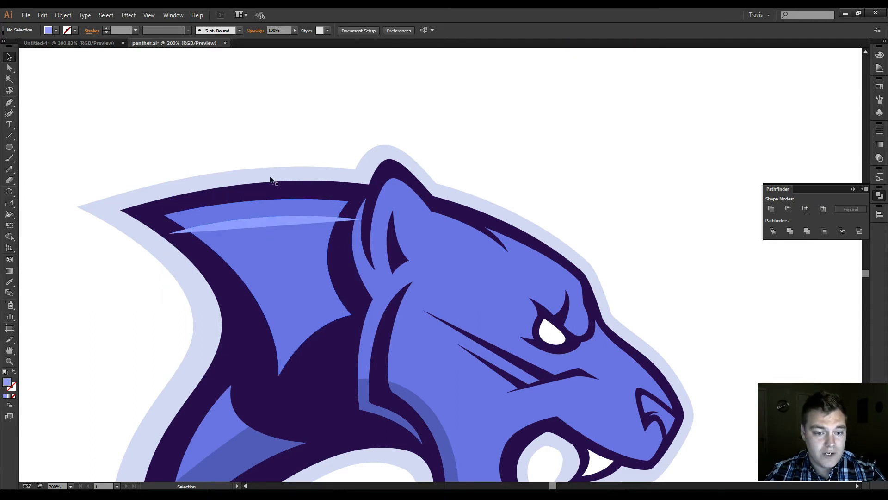
# Step: Select the highlight's construction path and zoom in on the head highlight
pyautogui.click(253, 228)
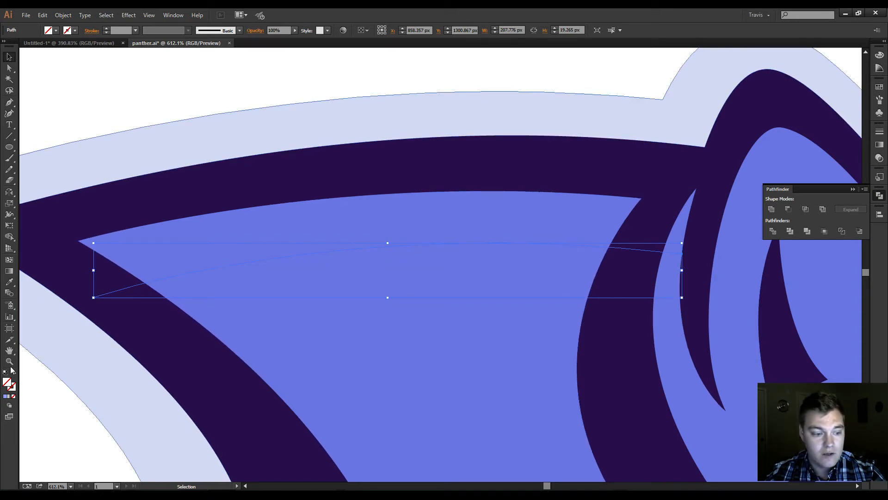
pyautogui.moveTo(12, 391)
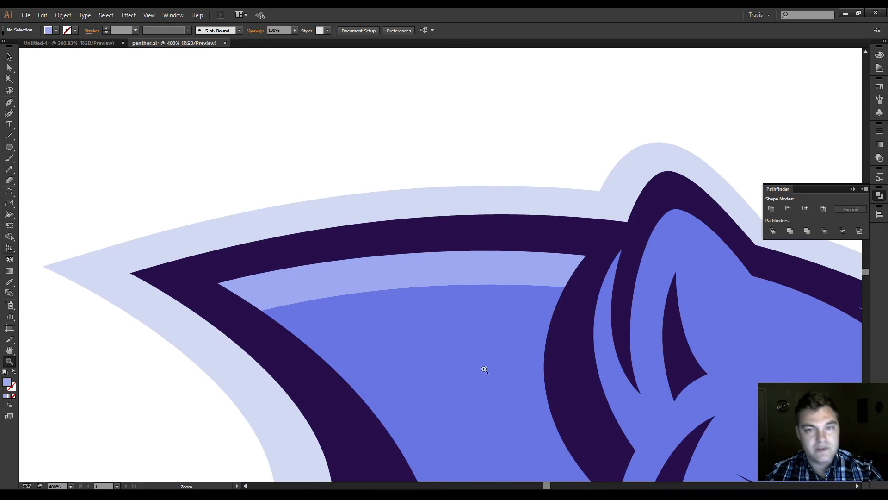
pyautogui.click(65, 42)
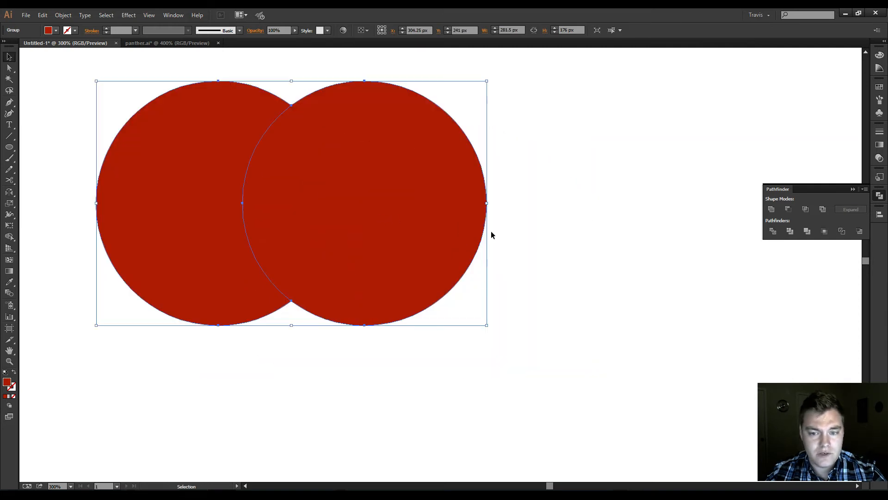
pyautogui.moveTo(790, 231)
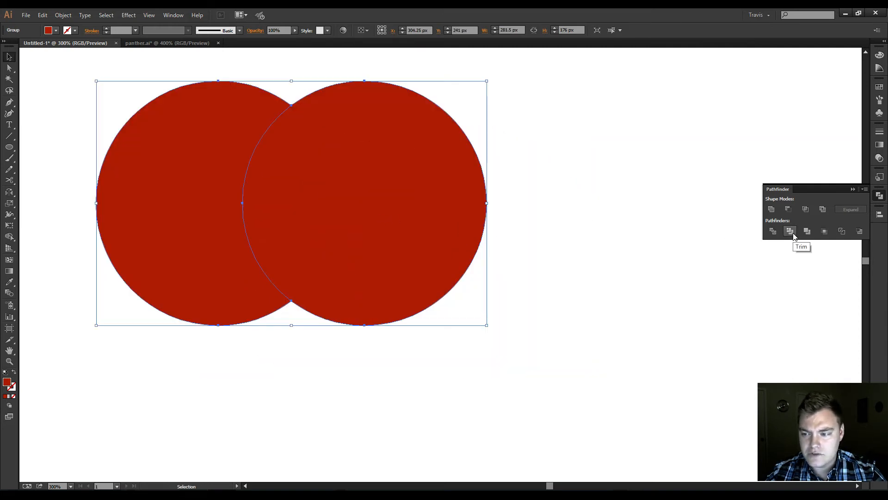
pyautogui.click(790, 231)
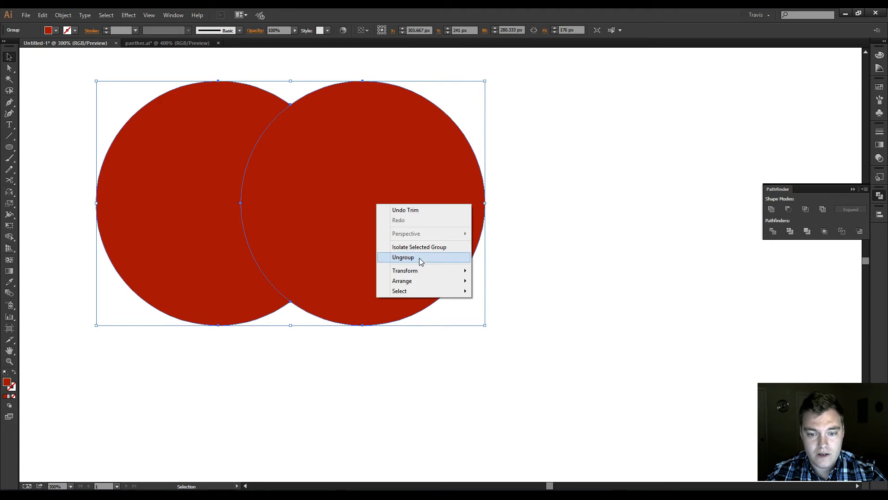
pyautogui.click(416, 258)
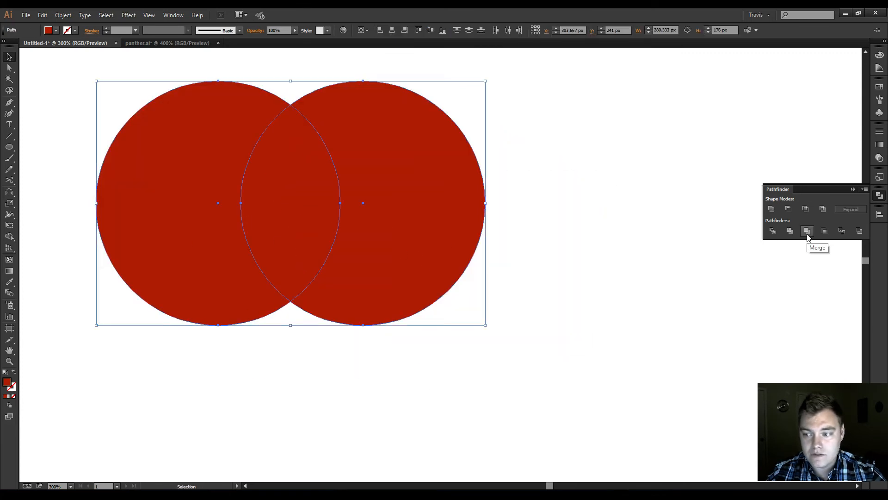
pyautogui.click(806, 232)
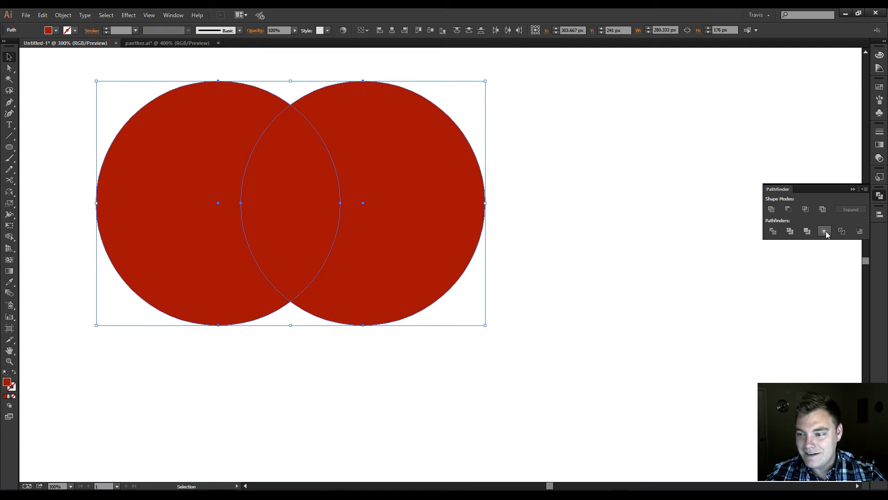
pyautogui.click(824, 232)
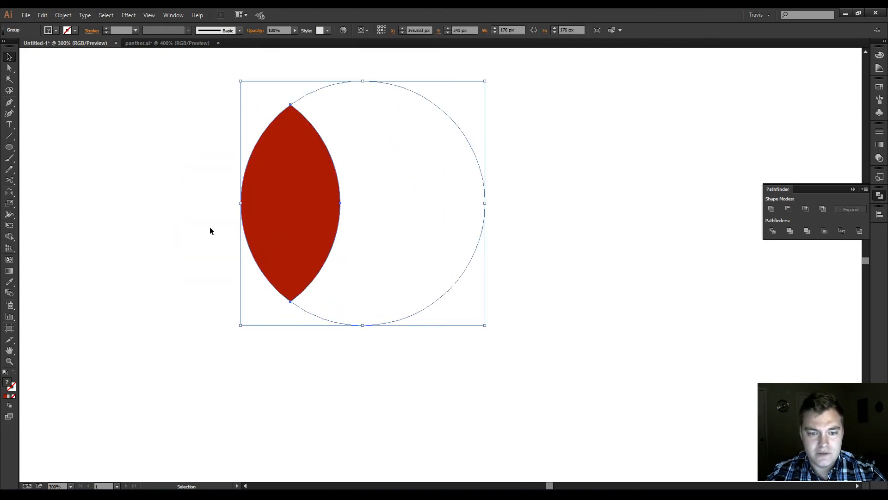
pyautogui.moveTo(213, 232)
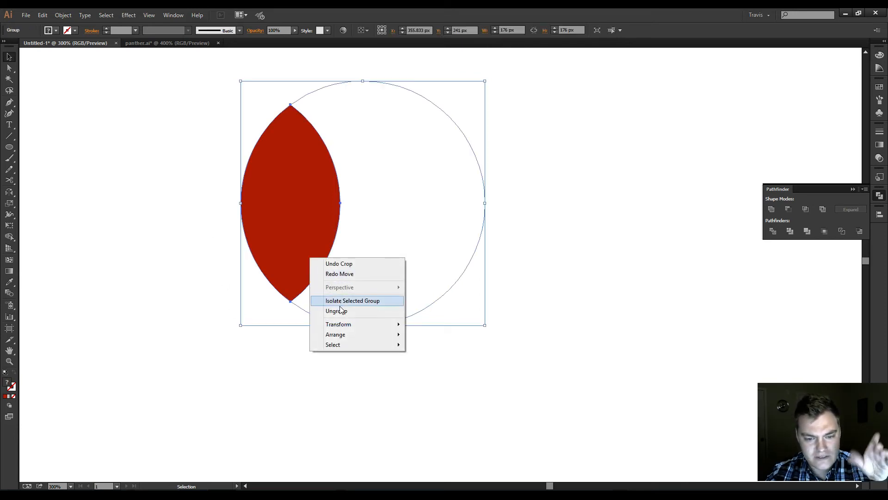
pyautogui.click(337, 311)
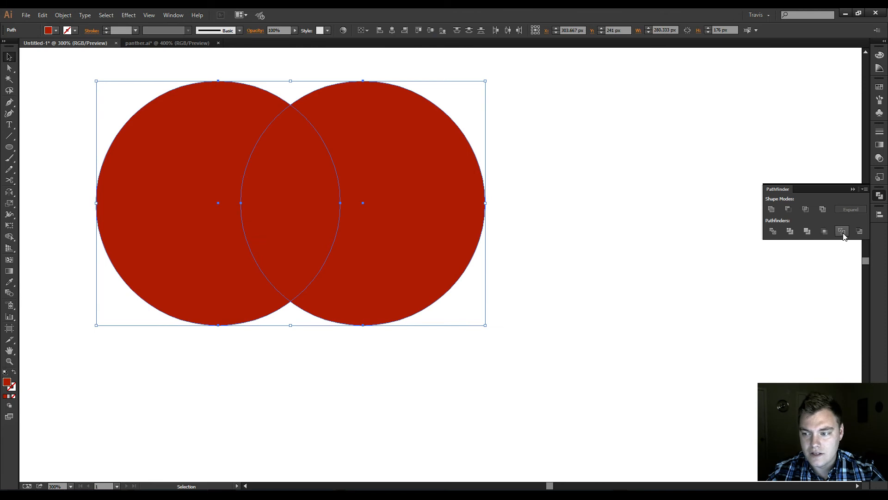
# Step: Try Outline, recolour the left circle, and apply Minus Back to the circles
pyautogui.click(841, 231)
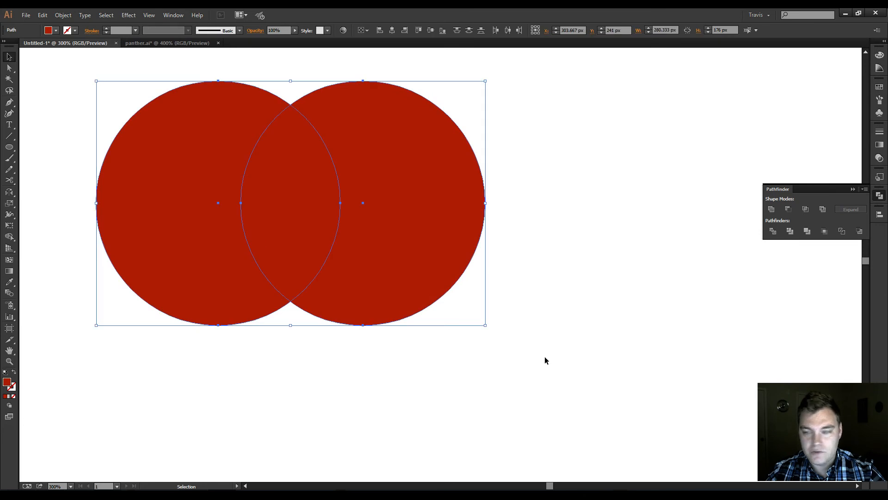
pyautogui.moveTo(858, 232)
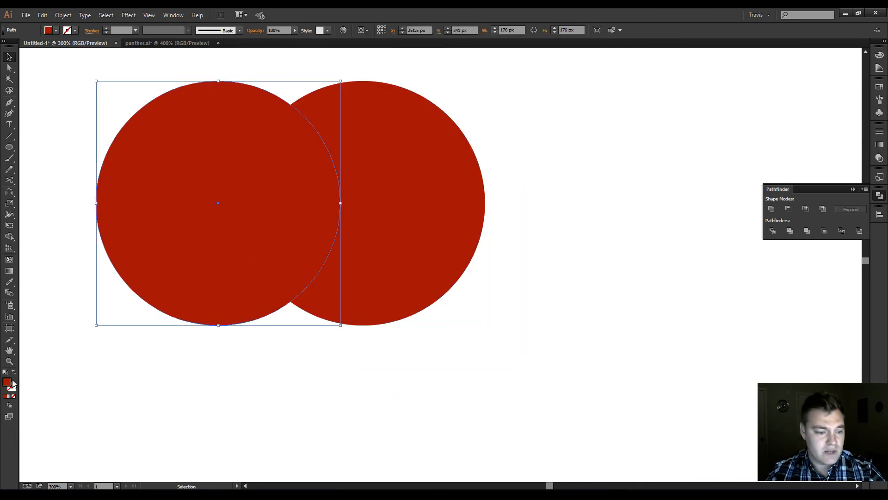
pyautogui.doubleClick(6, 383)
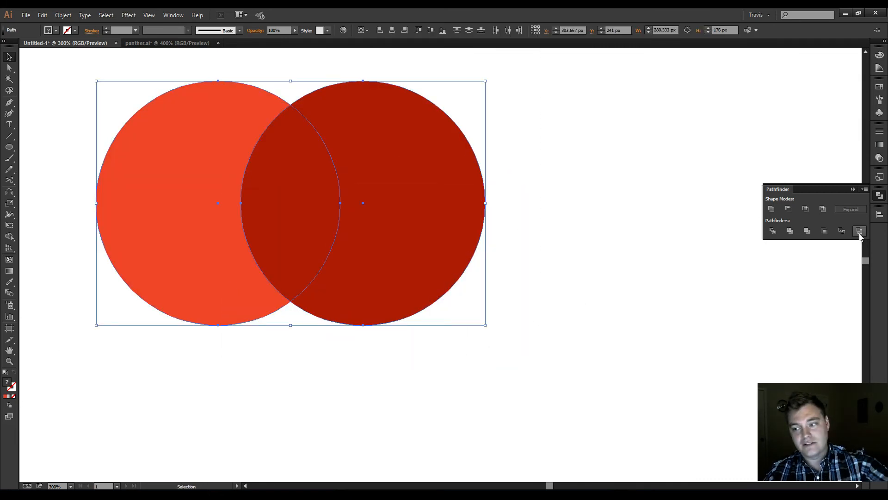
pyautogui.click(858, 231)
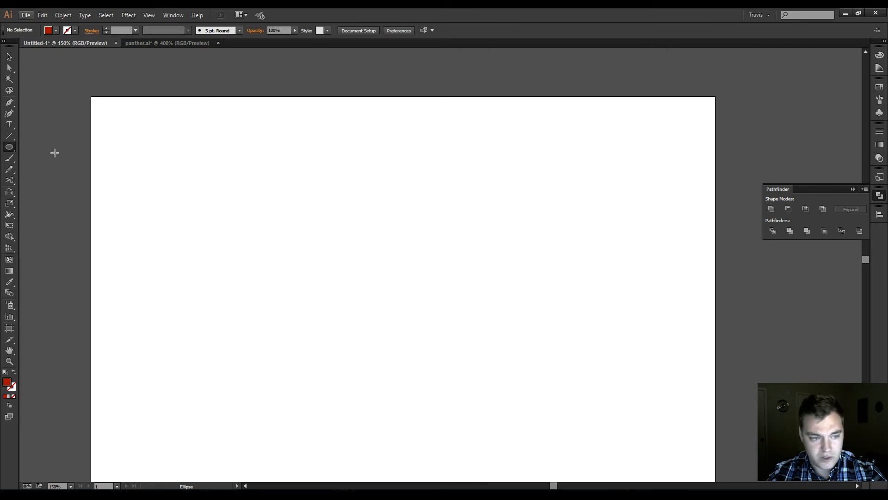
# Step: Draw the red head circle and place small ear circles on both panda ears
pyautogui.moveTo(344, 248); pyautogui.dragTo(483, 387)
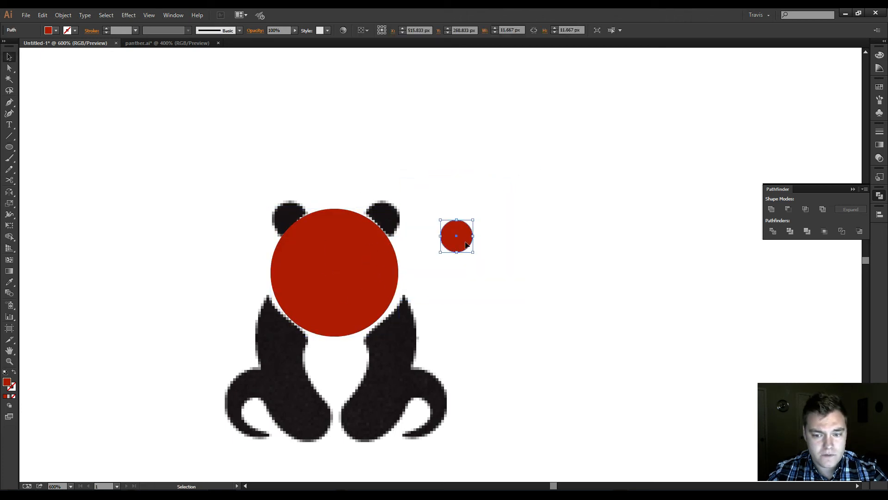
pyautogui.moveTo(457, 236); pyautogui.dragTo(384, 226)
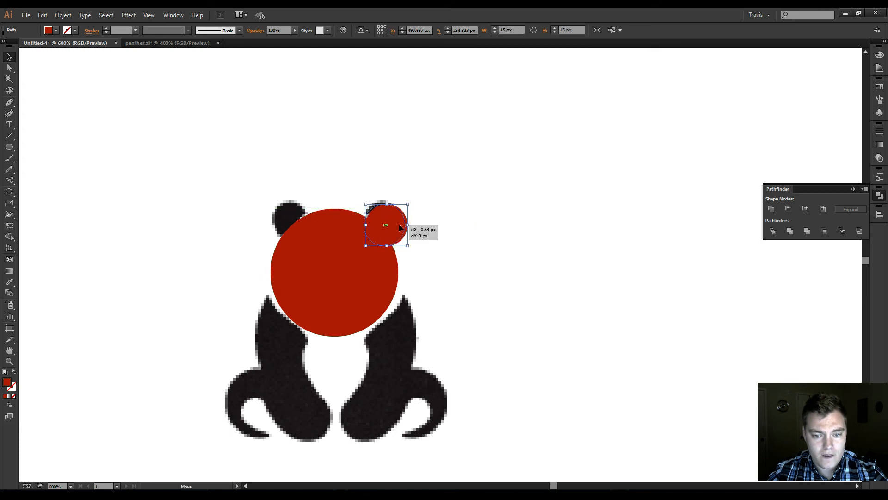
pyautogui.moveTo(385, 226); pyautogui.dragTo(290, 225)
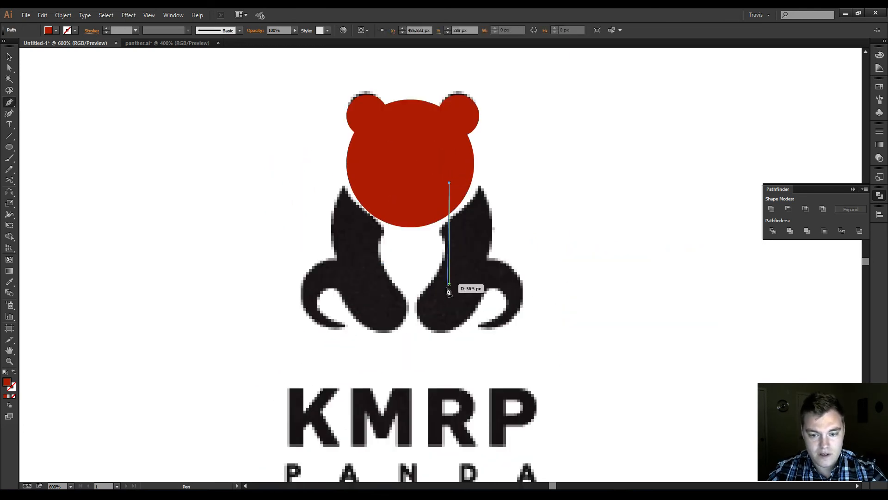
# Step: Draw the right arm curve and give both arms a heavy red stroke with round caps
pyautogui.moveTo(450, 284); pyautogui.dragTo(377, 385)
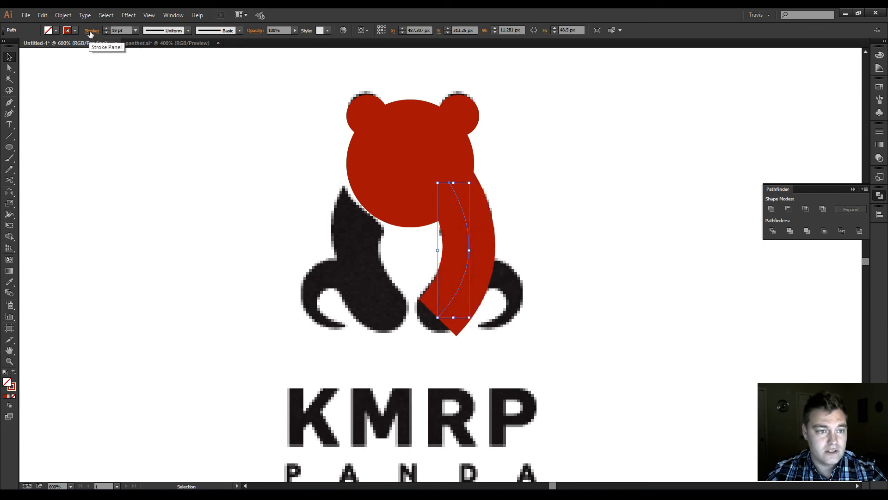
pyautogui.click(91, 30)
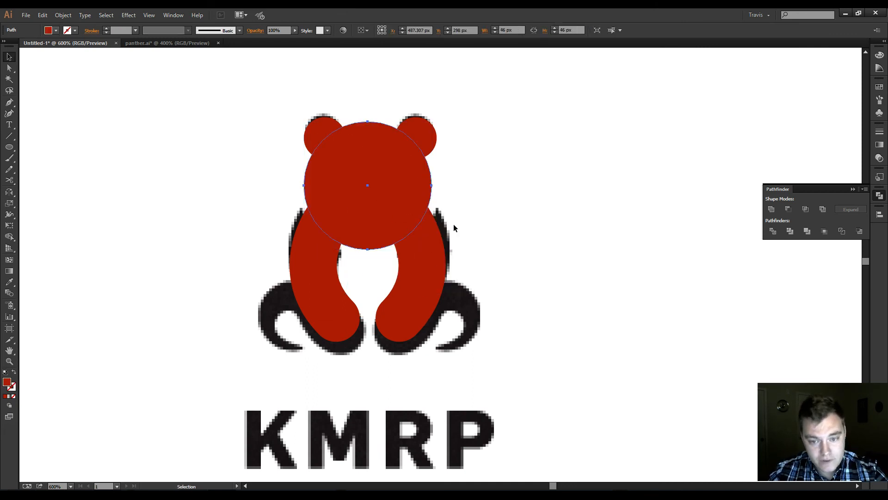
pyautogui.click(361, 191)
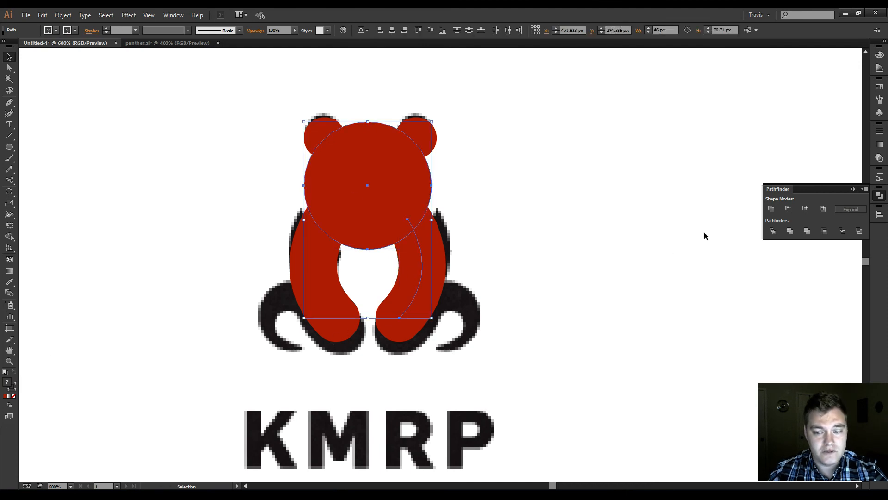
pyautogui.click(771, 209)
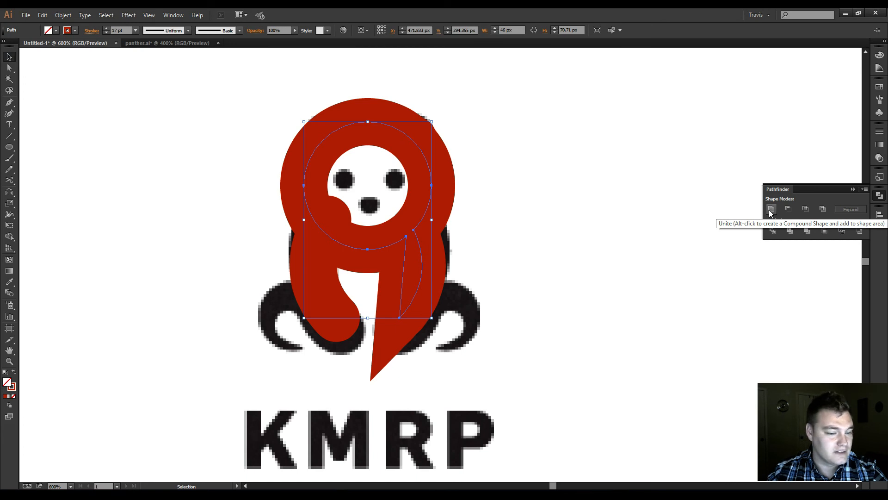
pyautogui.click(772, 209)
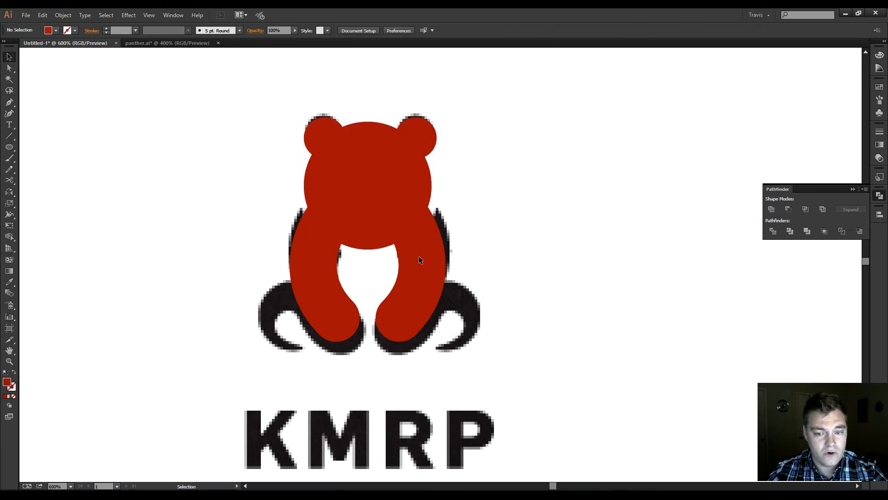
pyautogui.moveTo(419, 281)
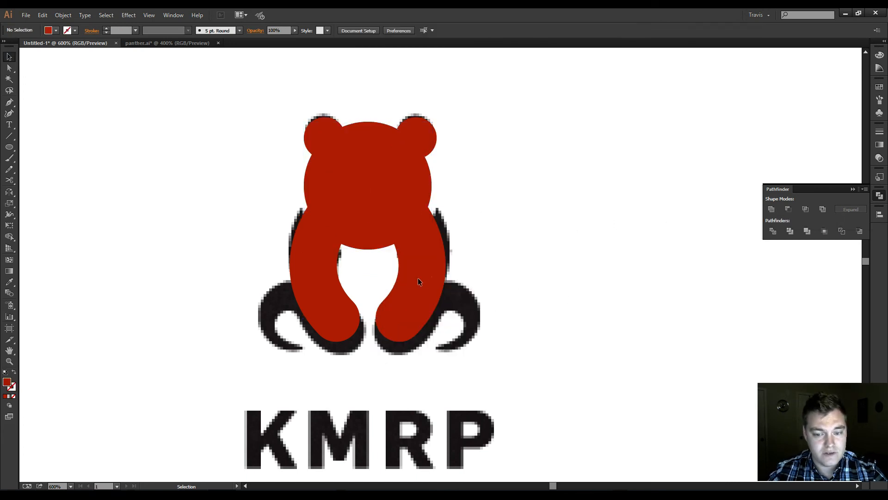
# Step: Expand the arm strokes into filled shapes, then select head, ears and arms together
pyautogui.rightClick(408, 273)
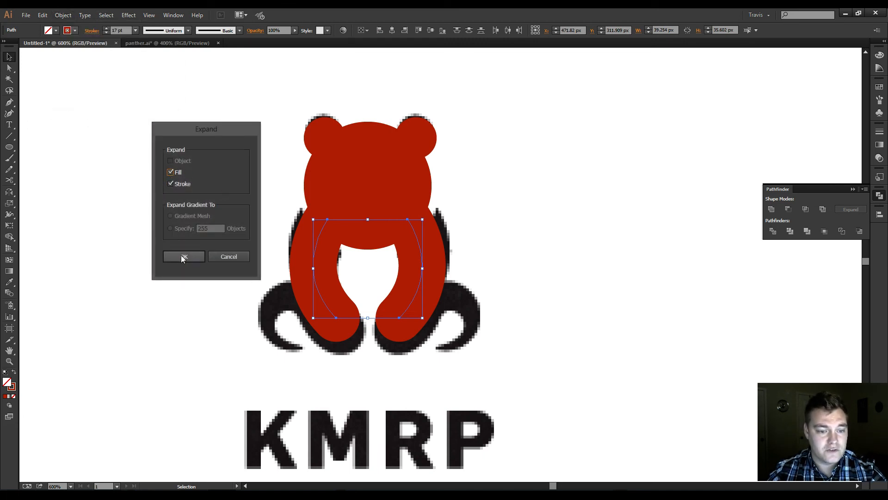
pyautogui.click(183, 256)
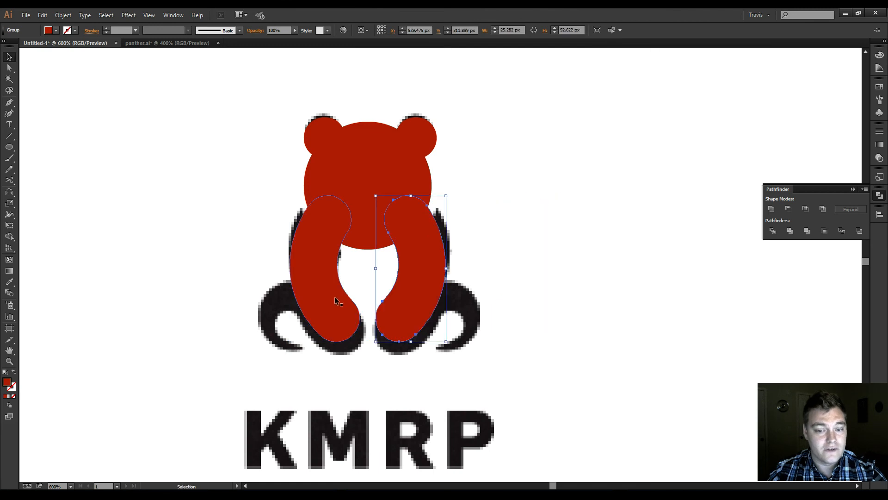
pyautogui.click(529, 177)
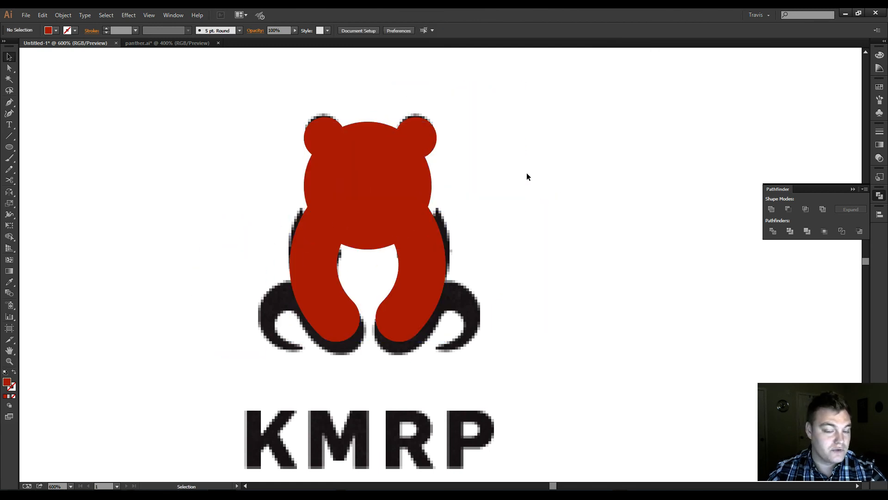
pyautogui.moveTo(563, 246)
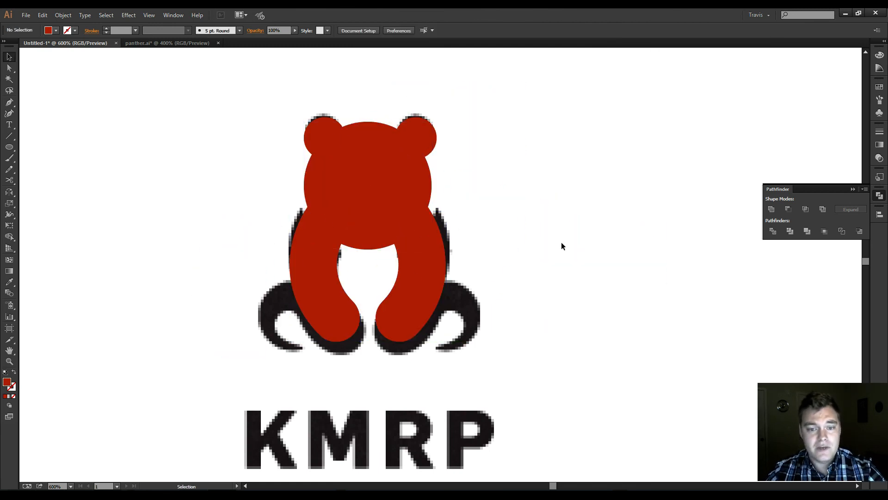
pyautogui.click(377, 189)
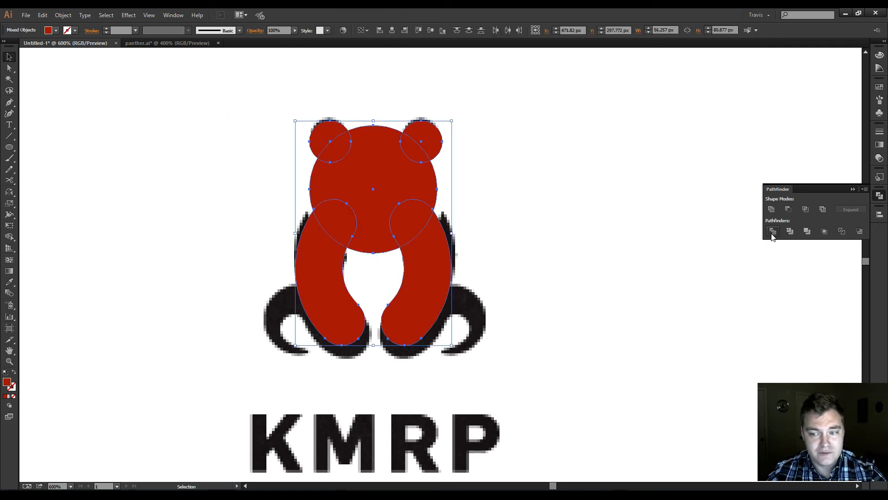
# Step: Ungroup the divided pieces, remove the head piece and add a dot eye inside the white face
pyautogui.rightClick(380, 229)
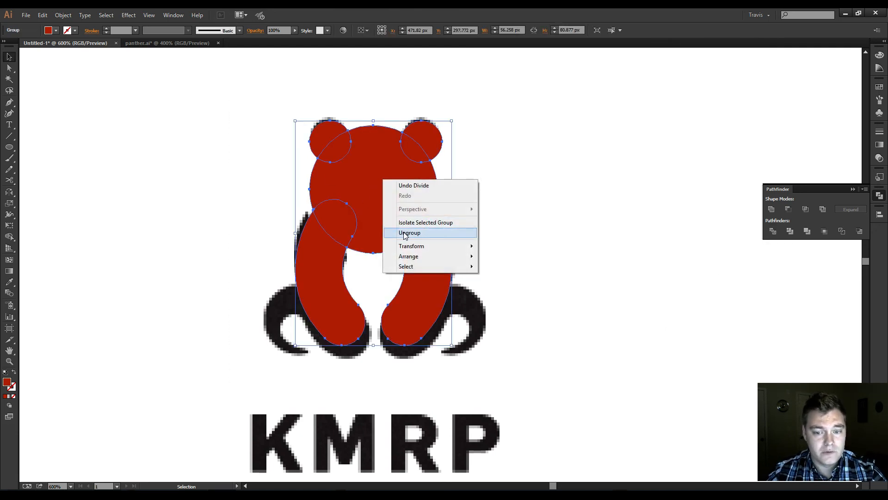
pyautogui.click(409, 233)
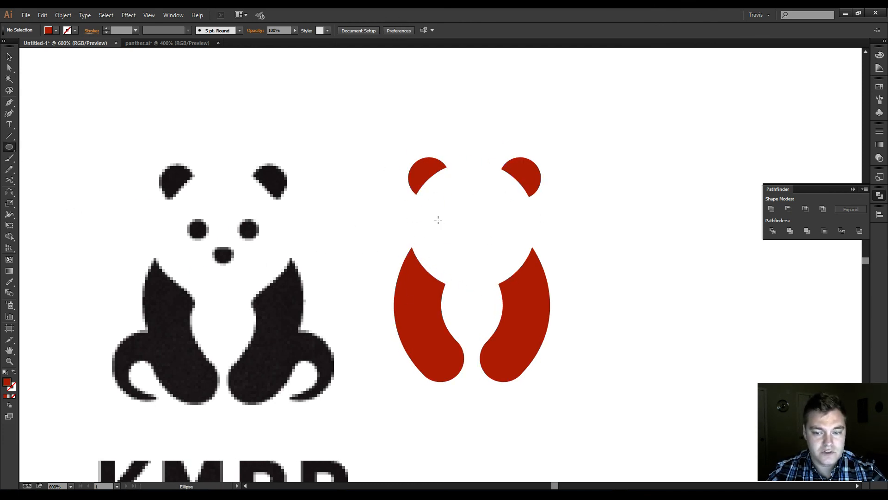
pyautogui.moveTo(448, 213); pyautogui.dragTo(490, 213)
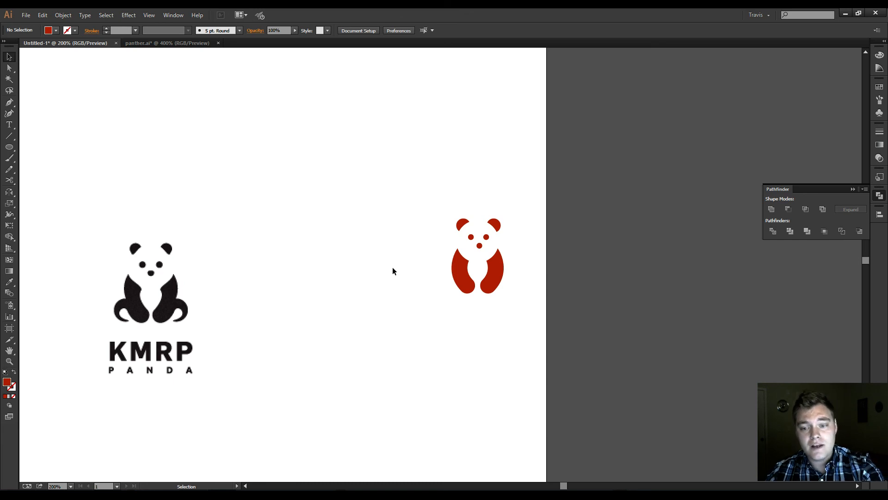
pyautogui.moveTo(828, 251)
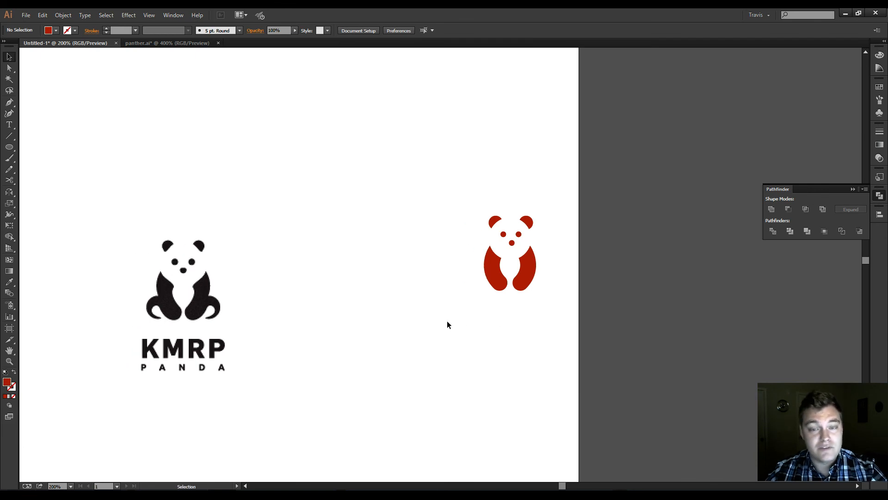
pyautogui.moveTo(455, 334)
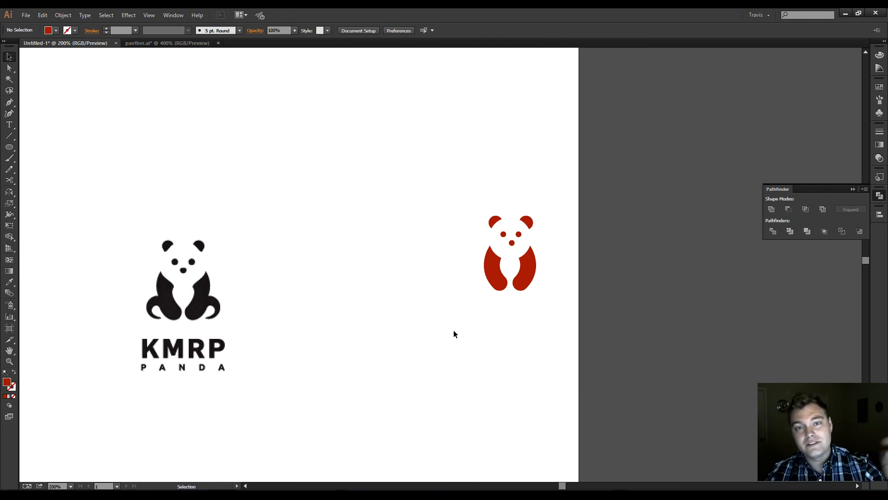